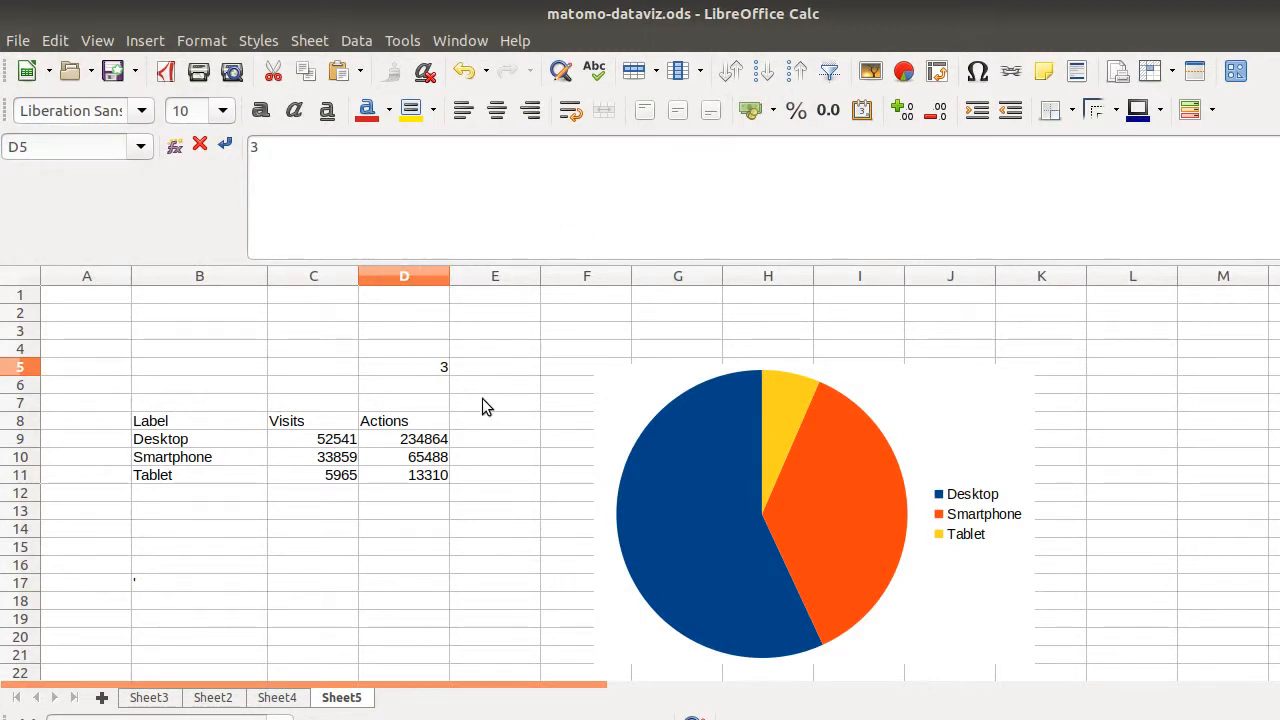
mouse_move(745, 505)
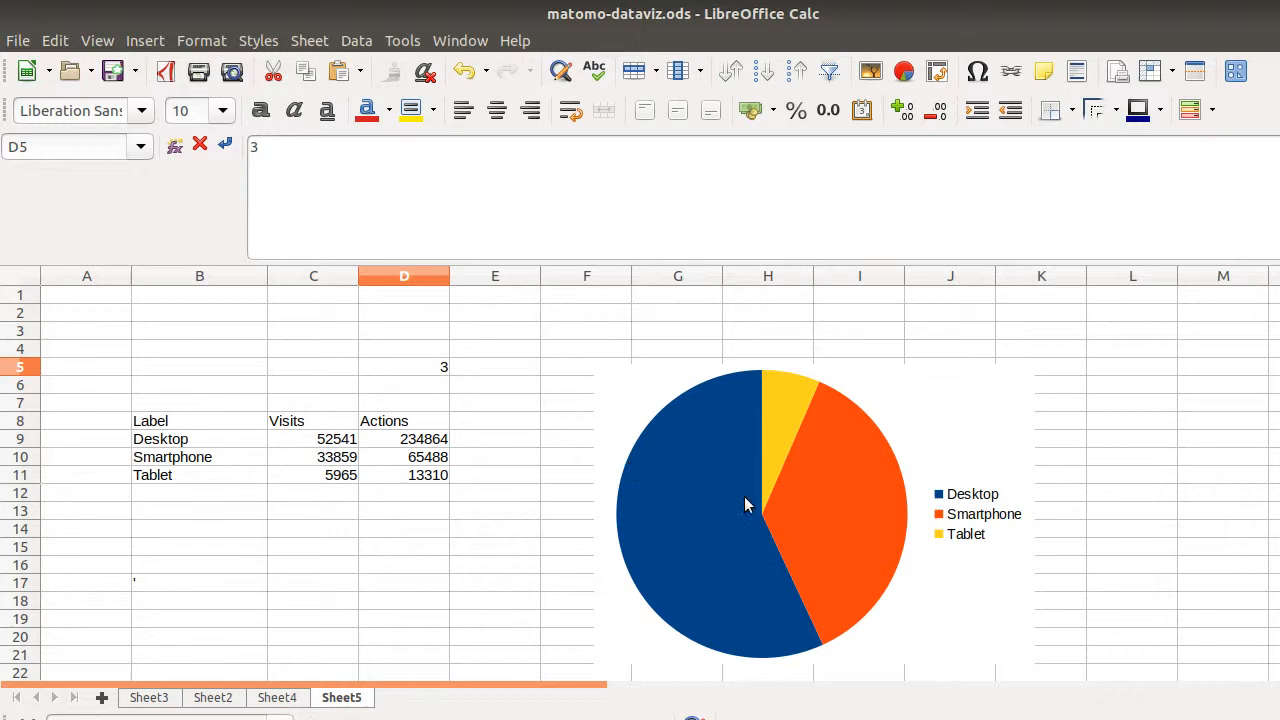
mouse_move(765, 425)
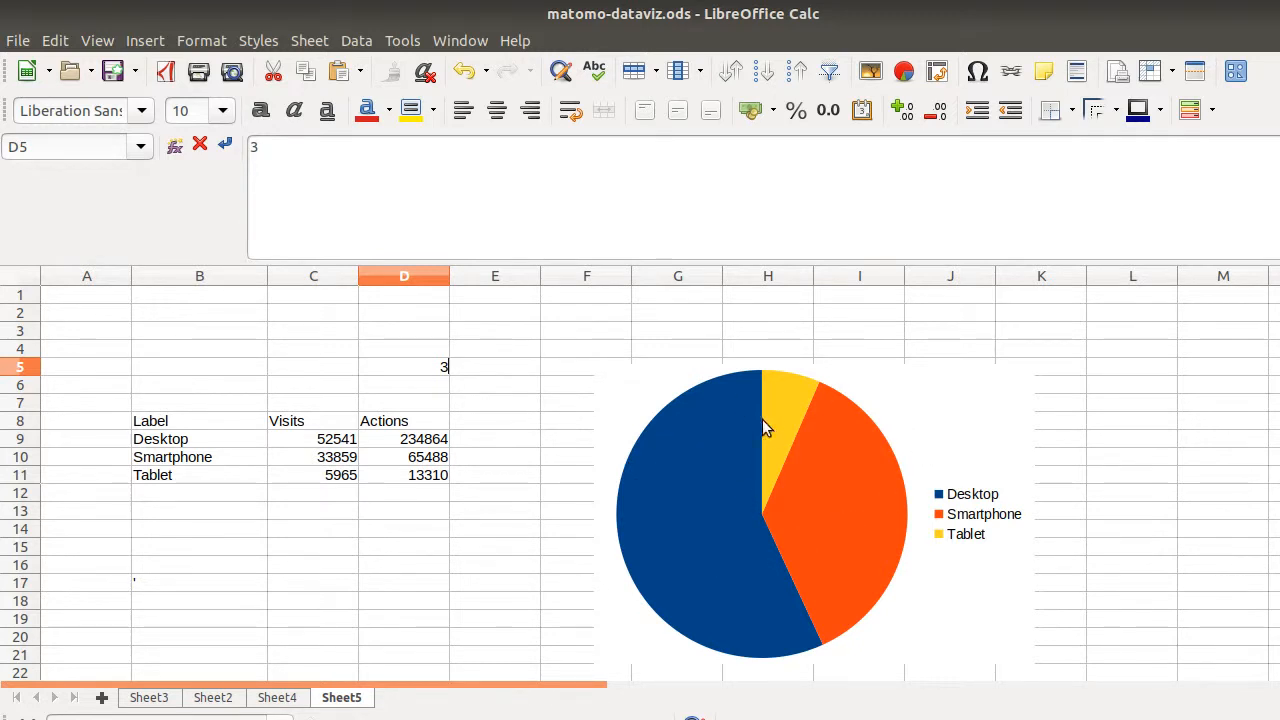
mouse_move(603, 525)
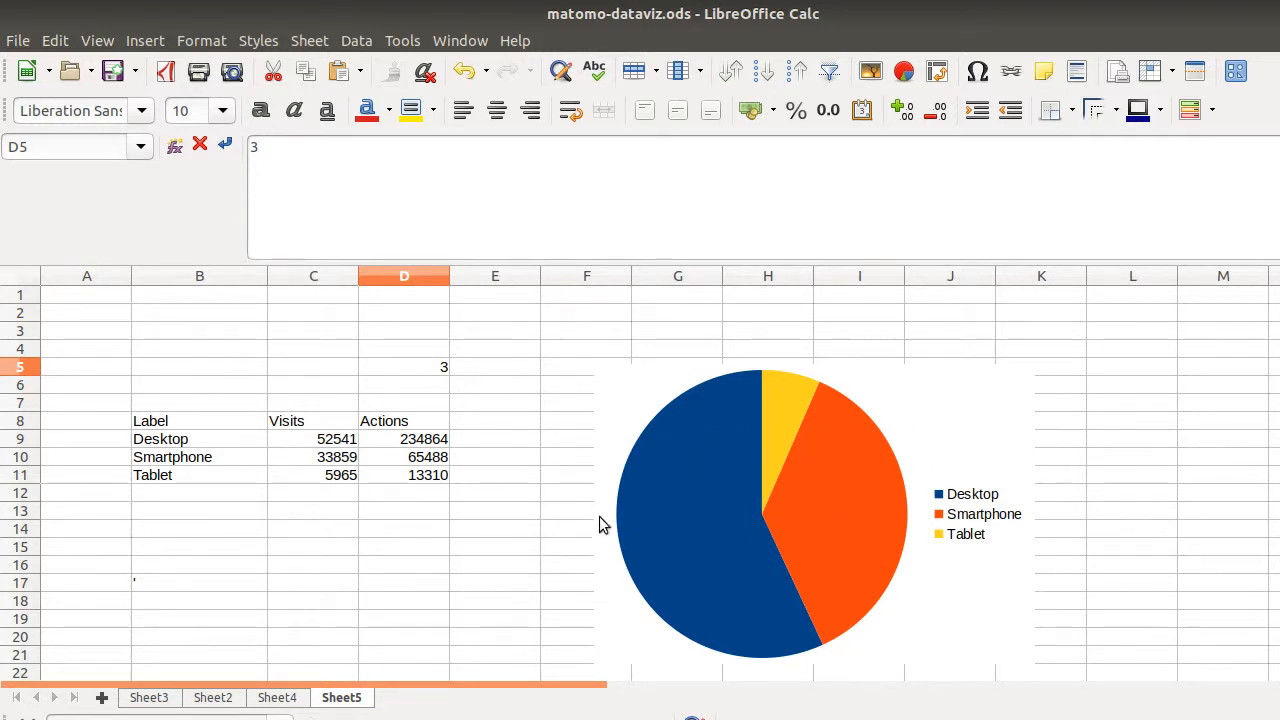
mouse_move(790, 505)
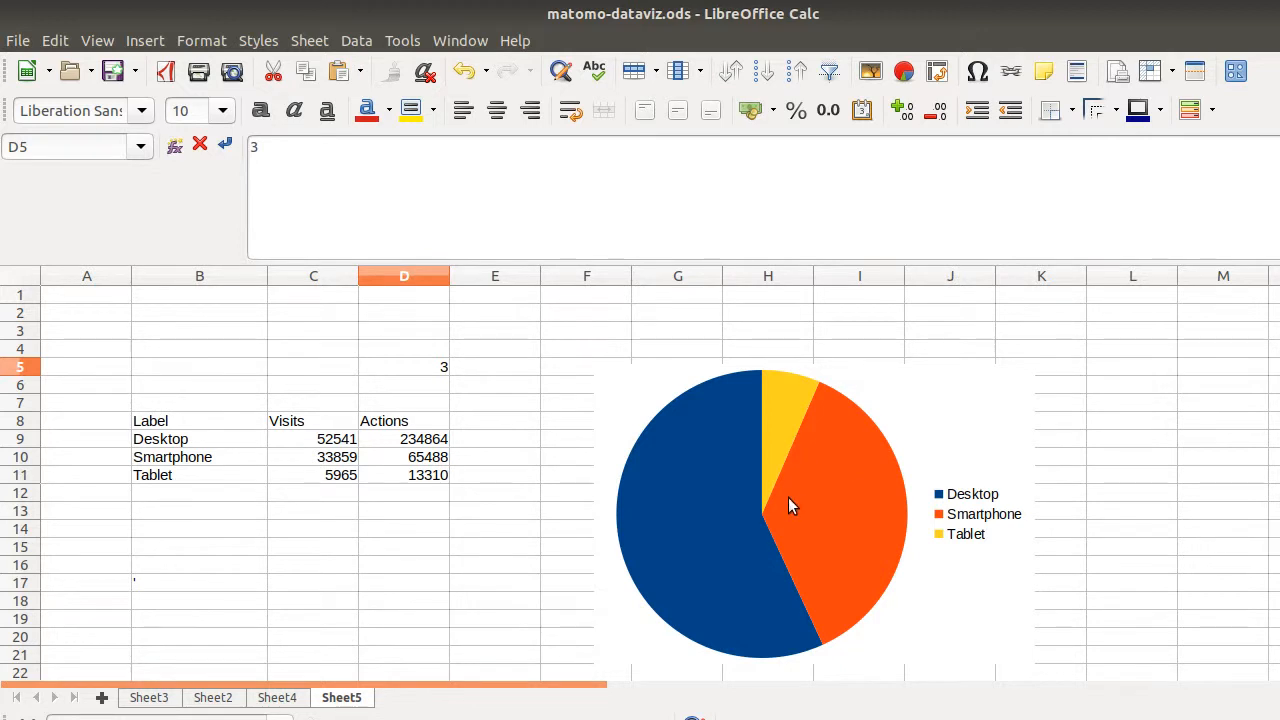
mouse_move(828, 470)
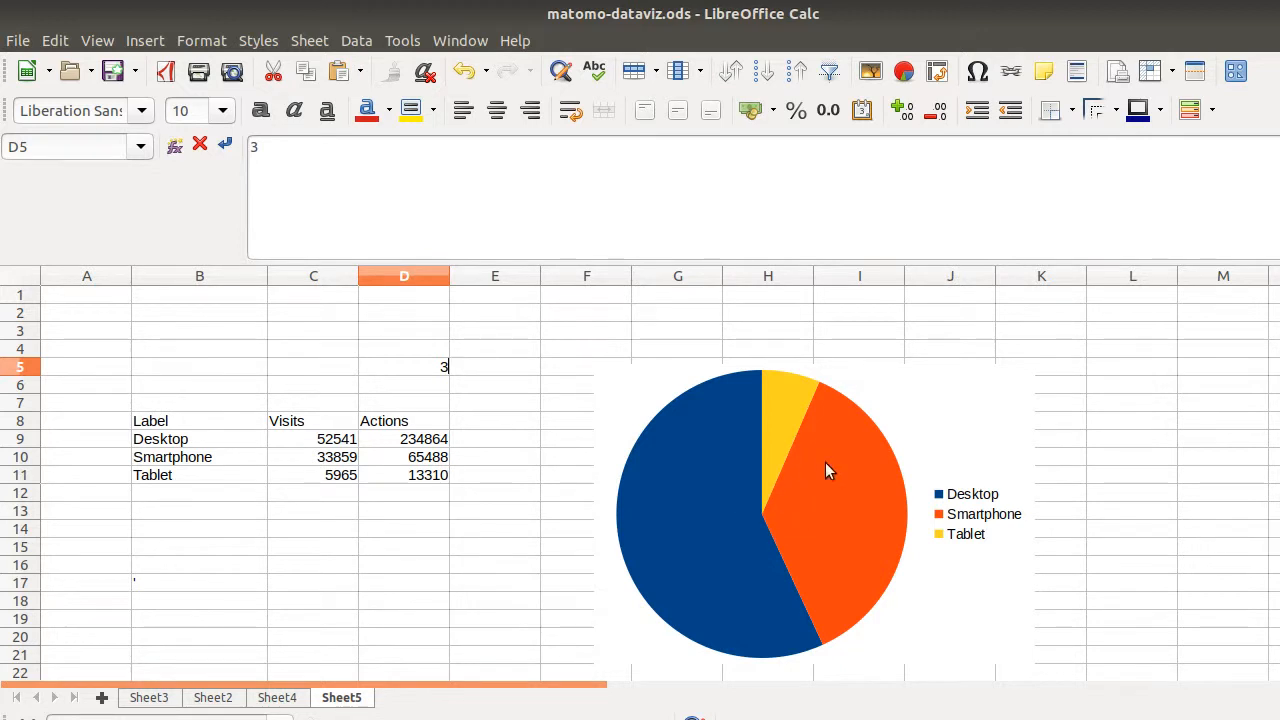
mouse_move(668, 583)
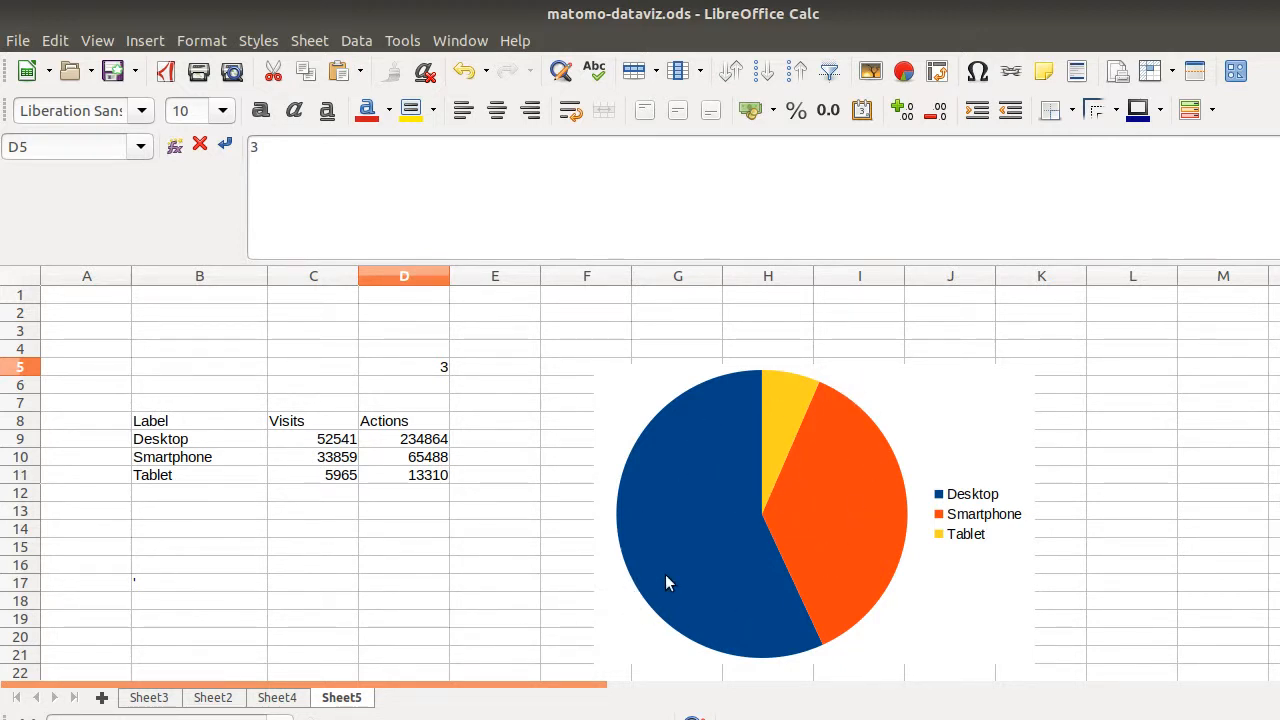
mouse_move(670, 580)
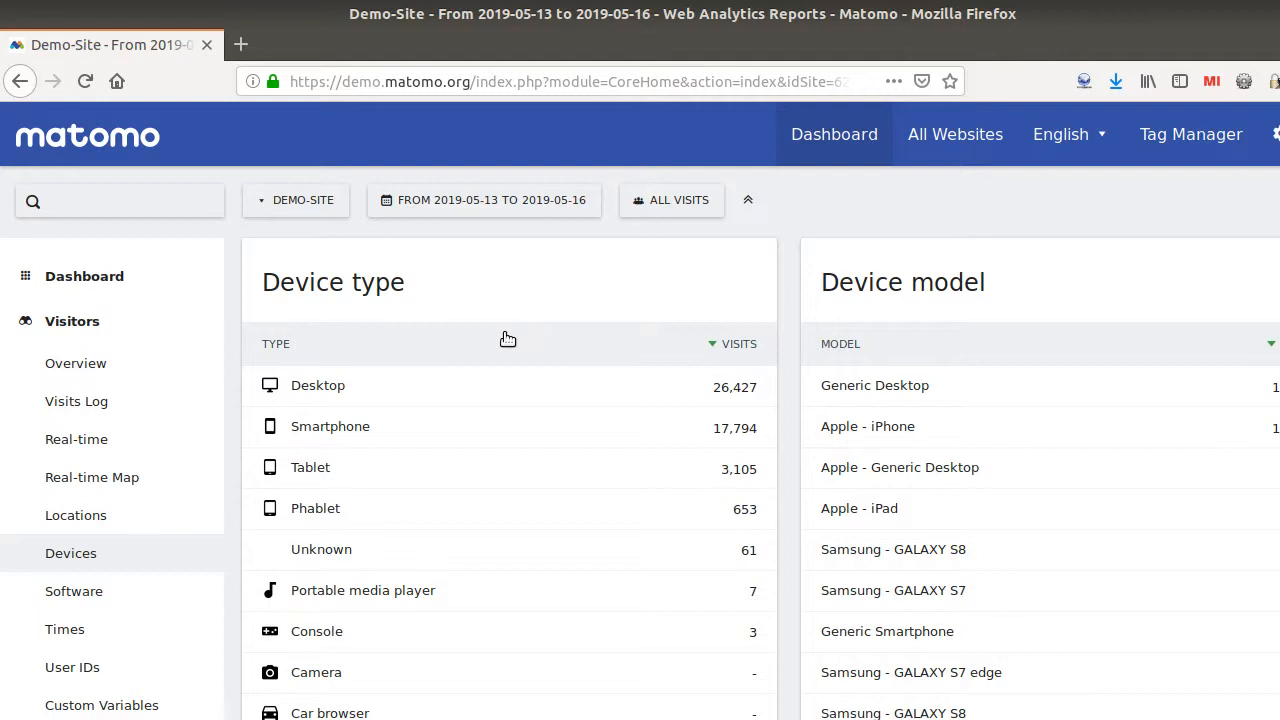
mouse_move(533, 349)
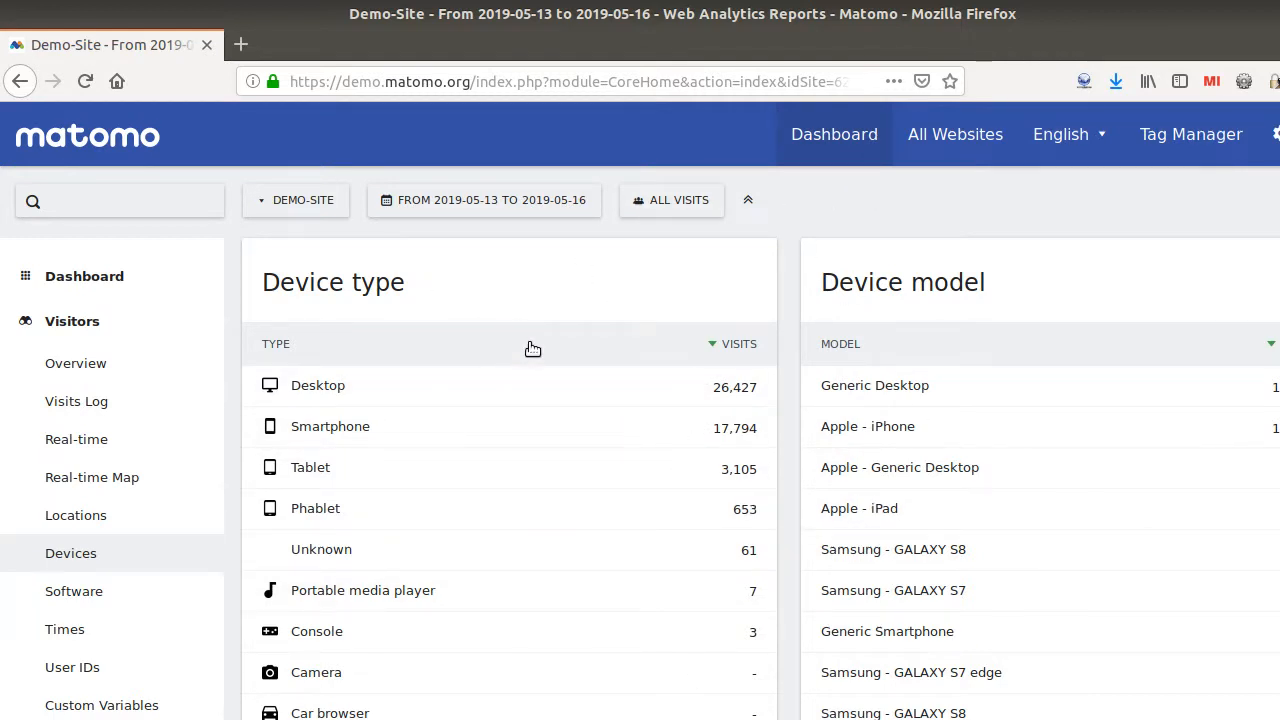
Set the Device type export to TSV and select its revealed export URL
scroll("down", 3)
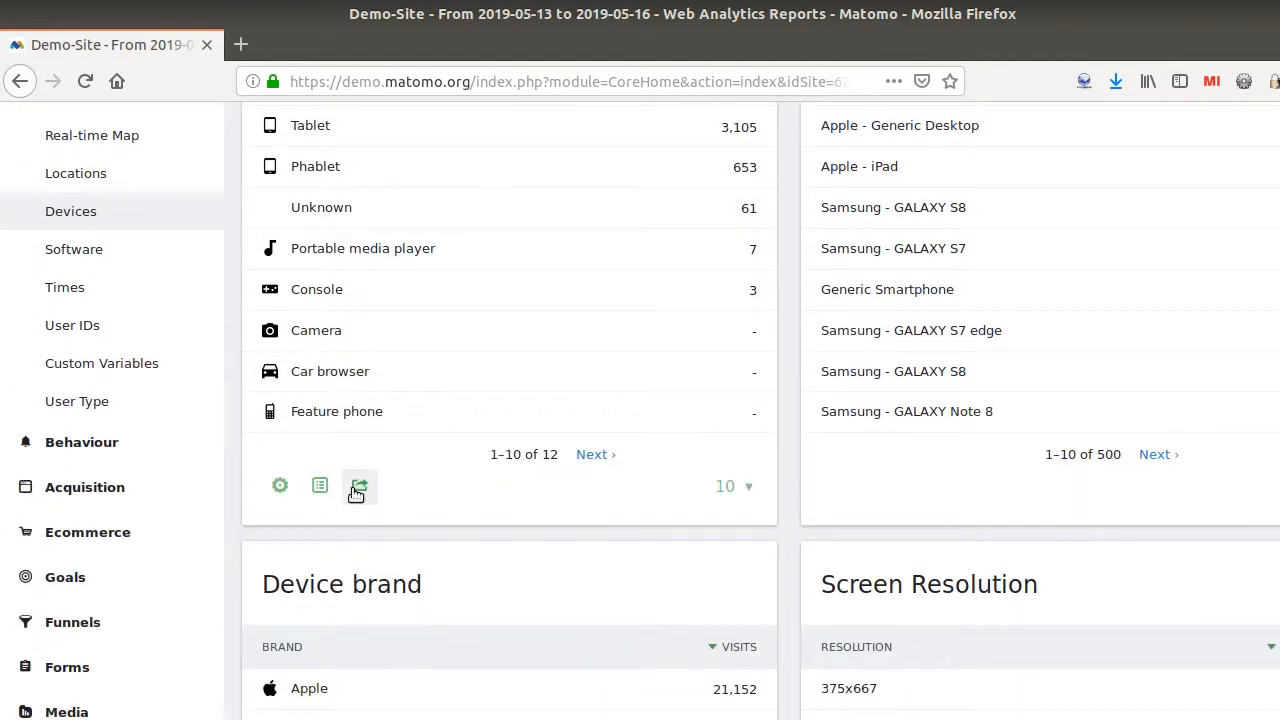
left_click(358, 485)
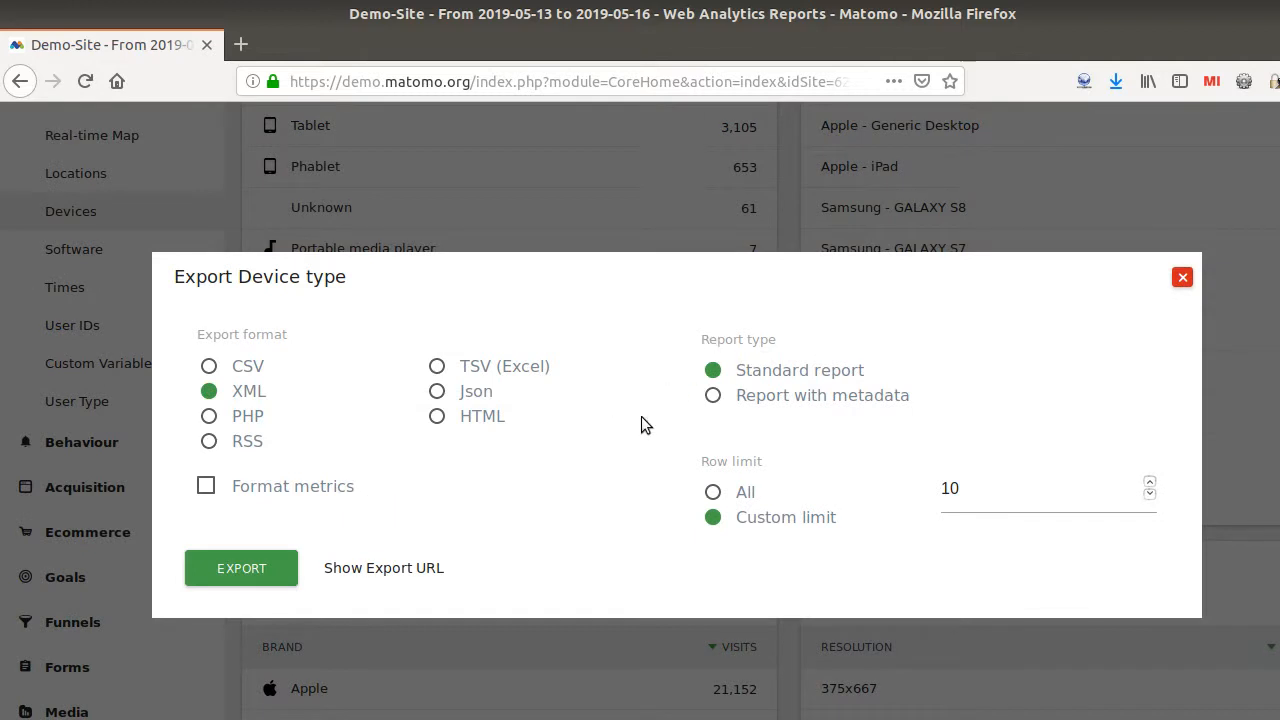
mouse_move(437, 391)
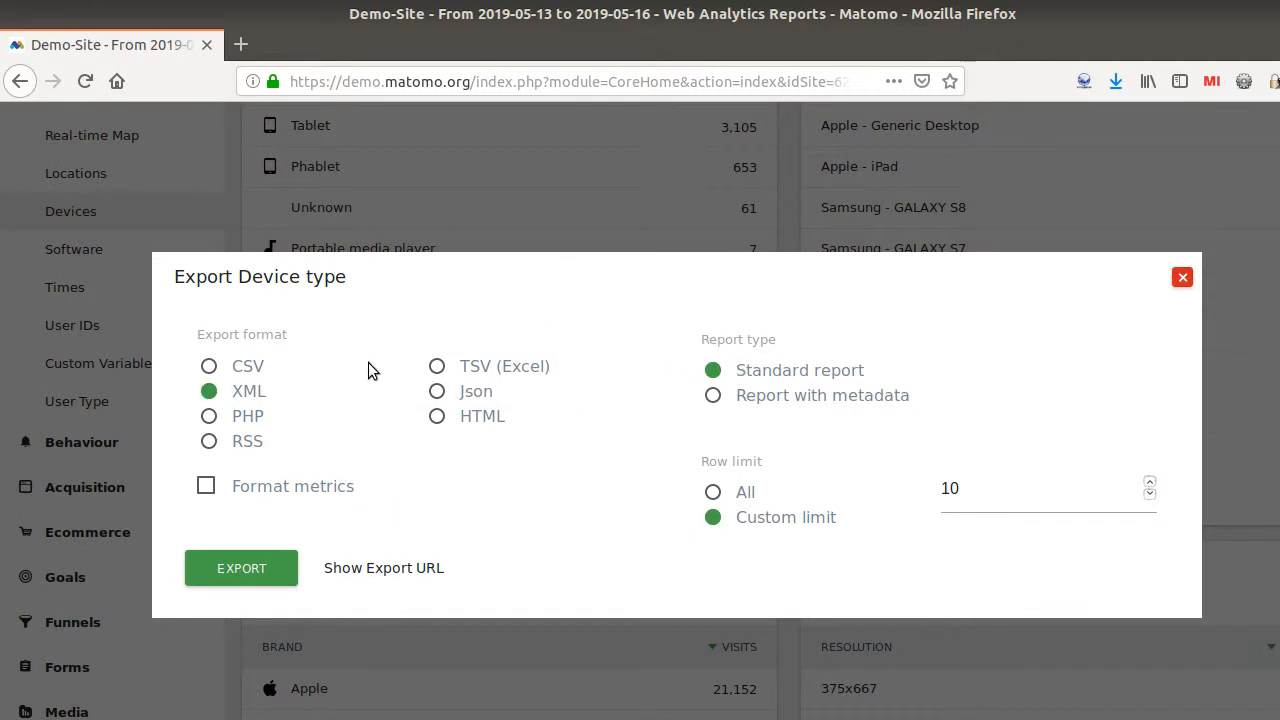
left_click(437, 365)
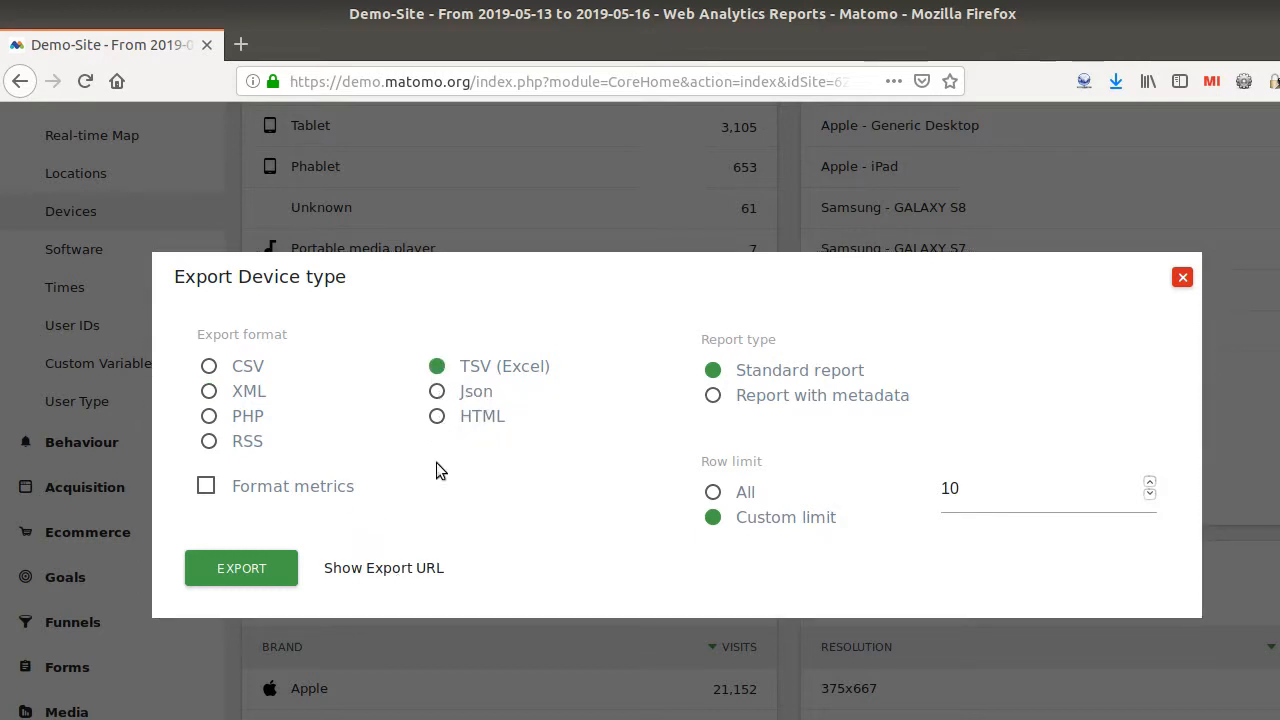
left_click(383, 567)
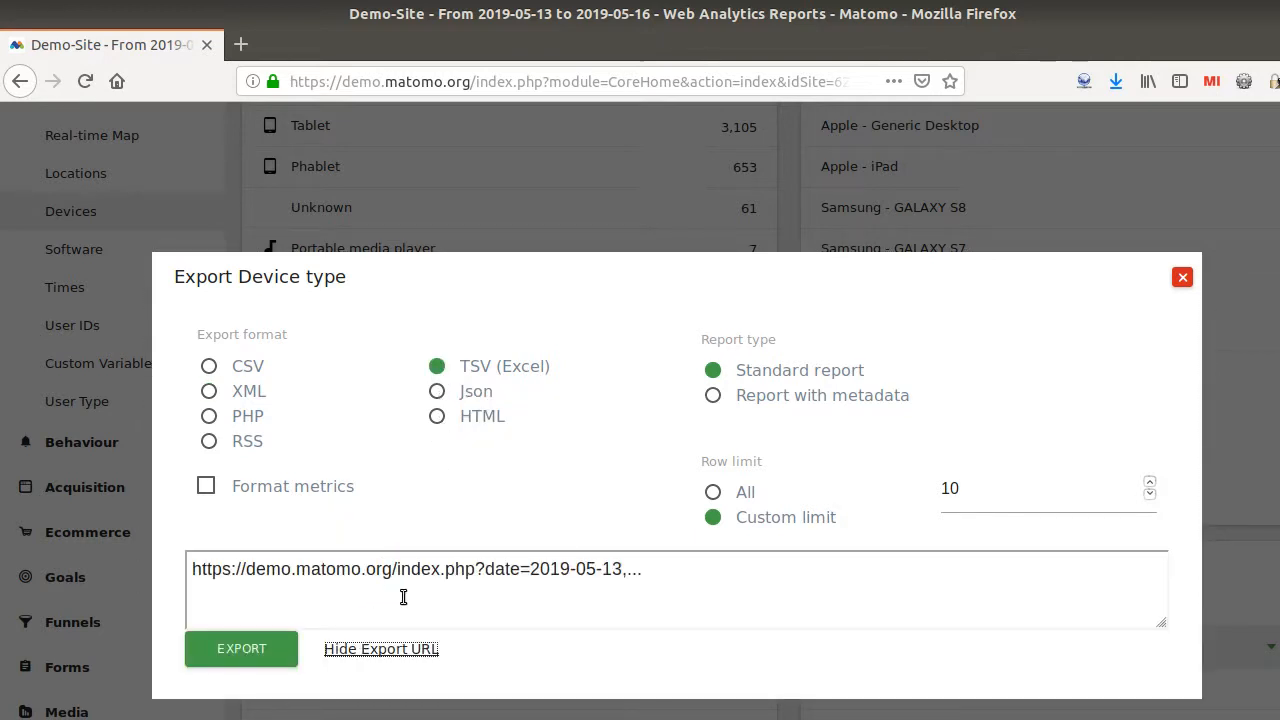
triple_click(420, 590)
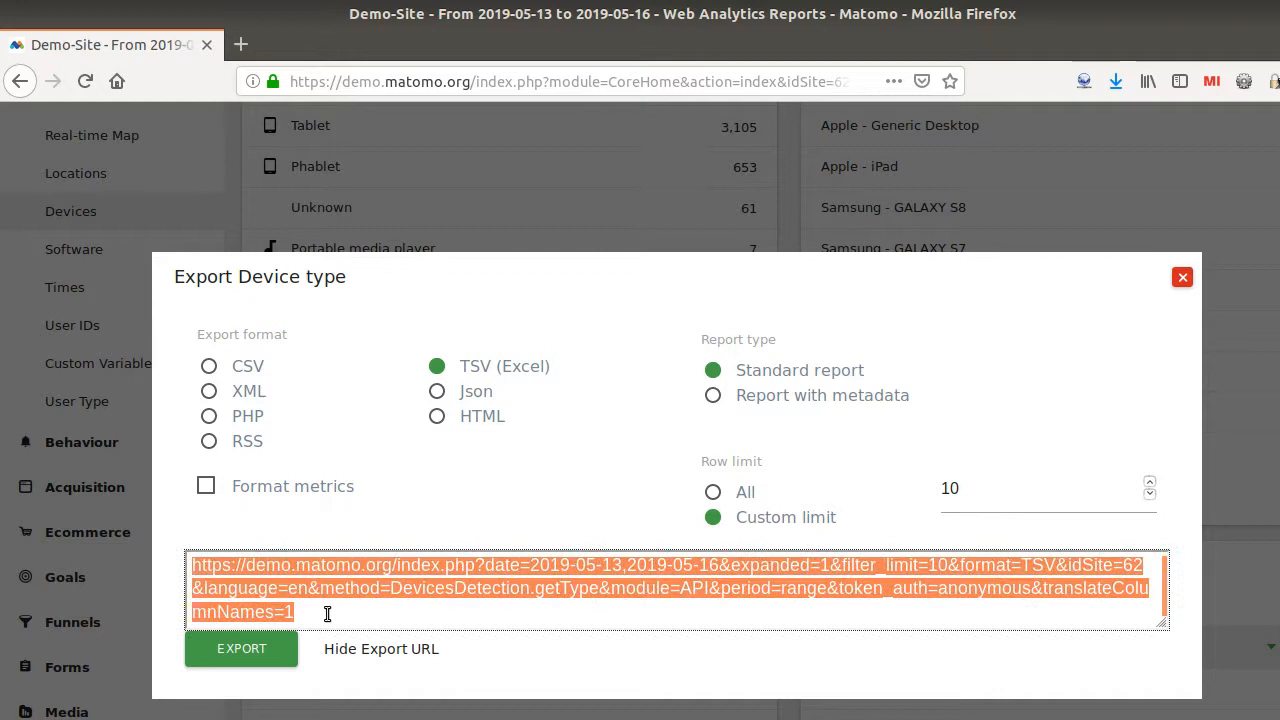
mouse_move(560, 440)
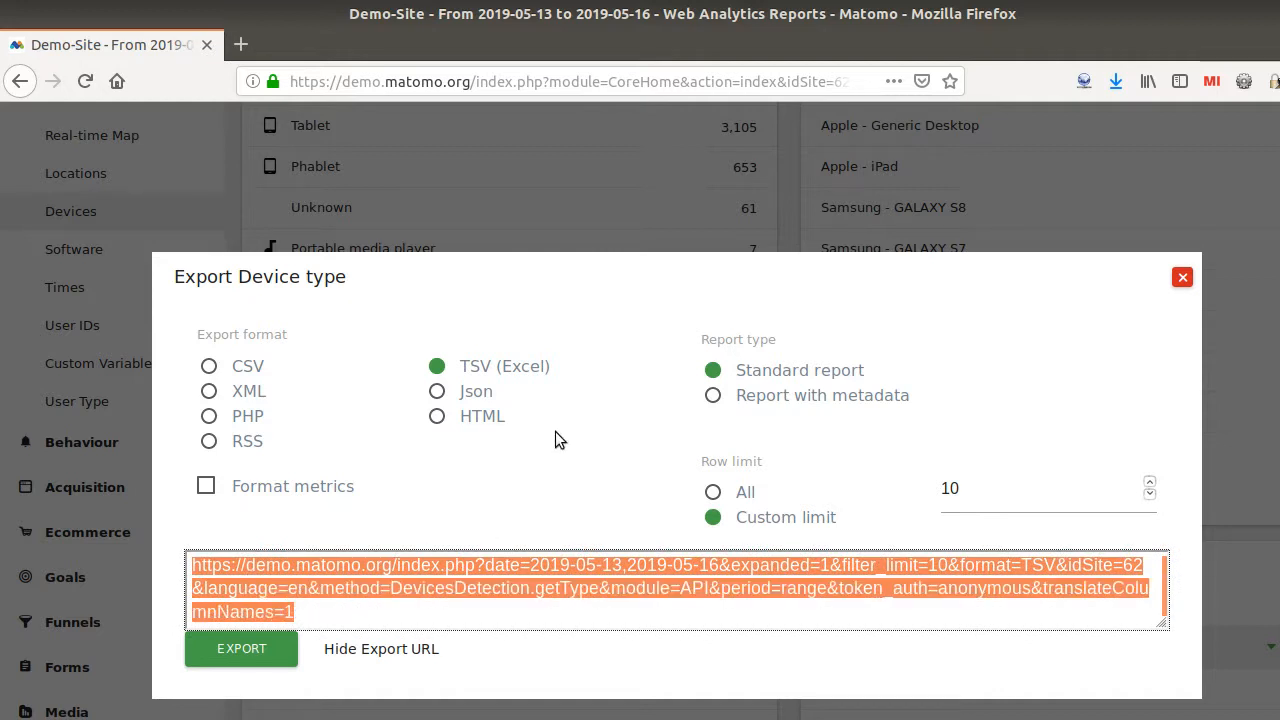
mouse_move(444, 446)
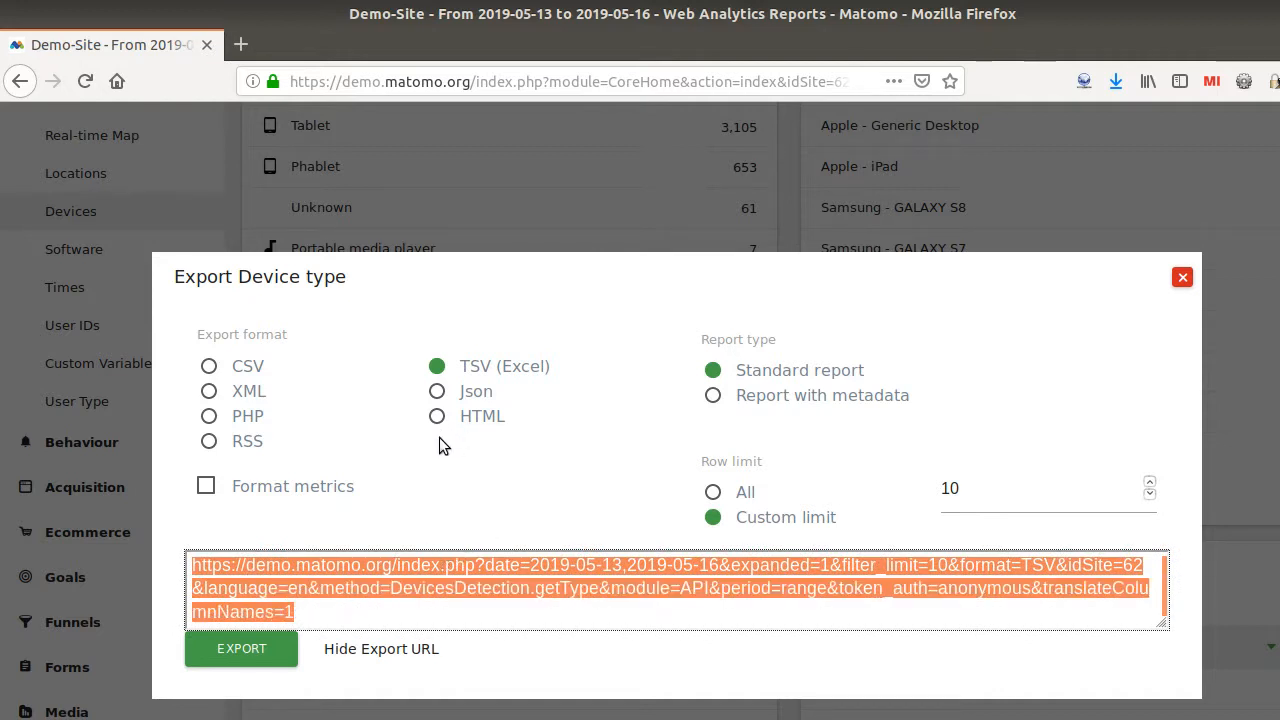
mouse_move(445, 445)
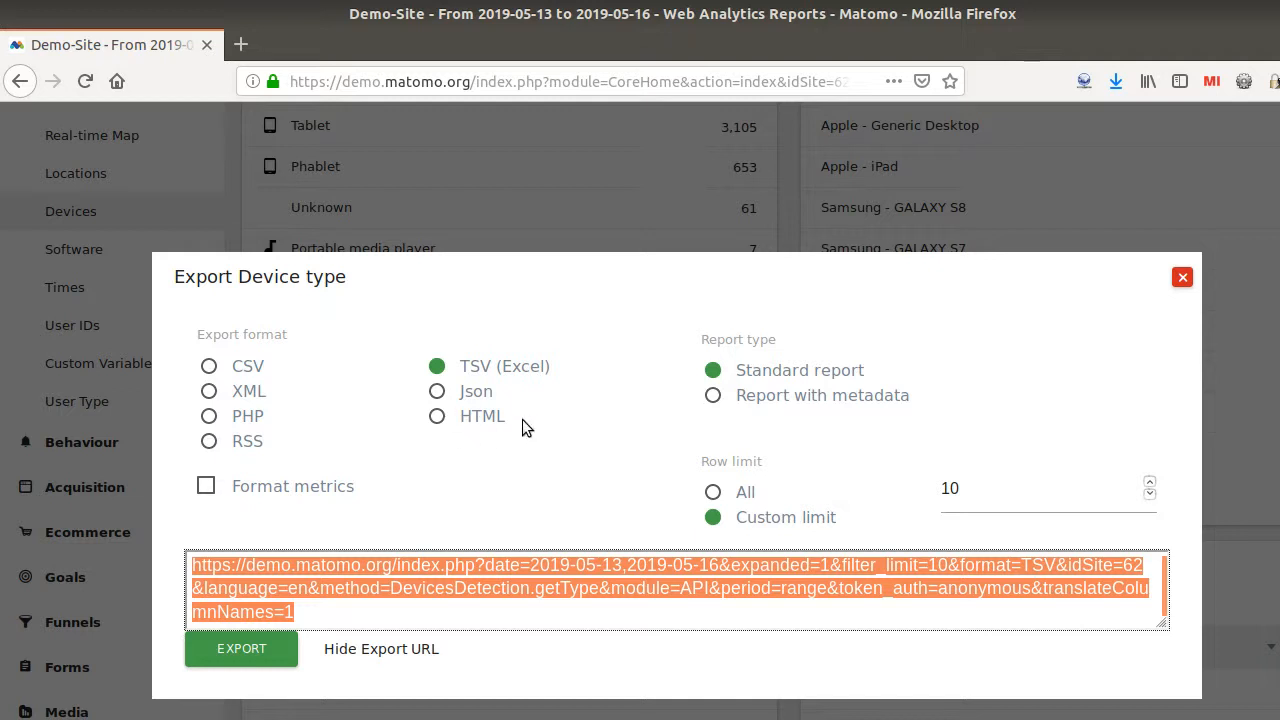
mouse_move(683, 252)
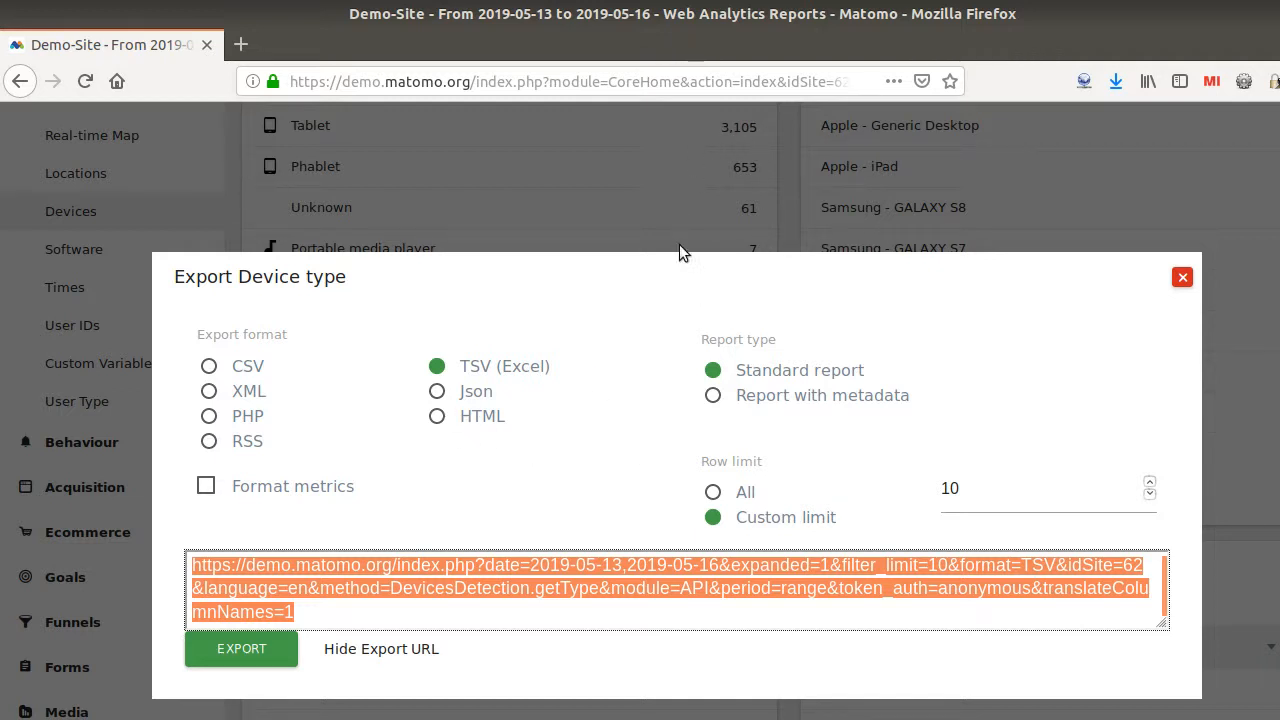
mouse_move(796, 260)
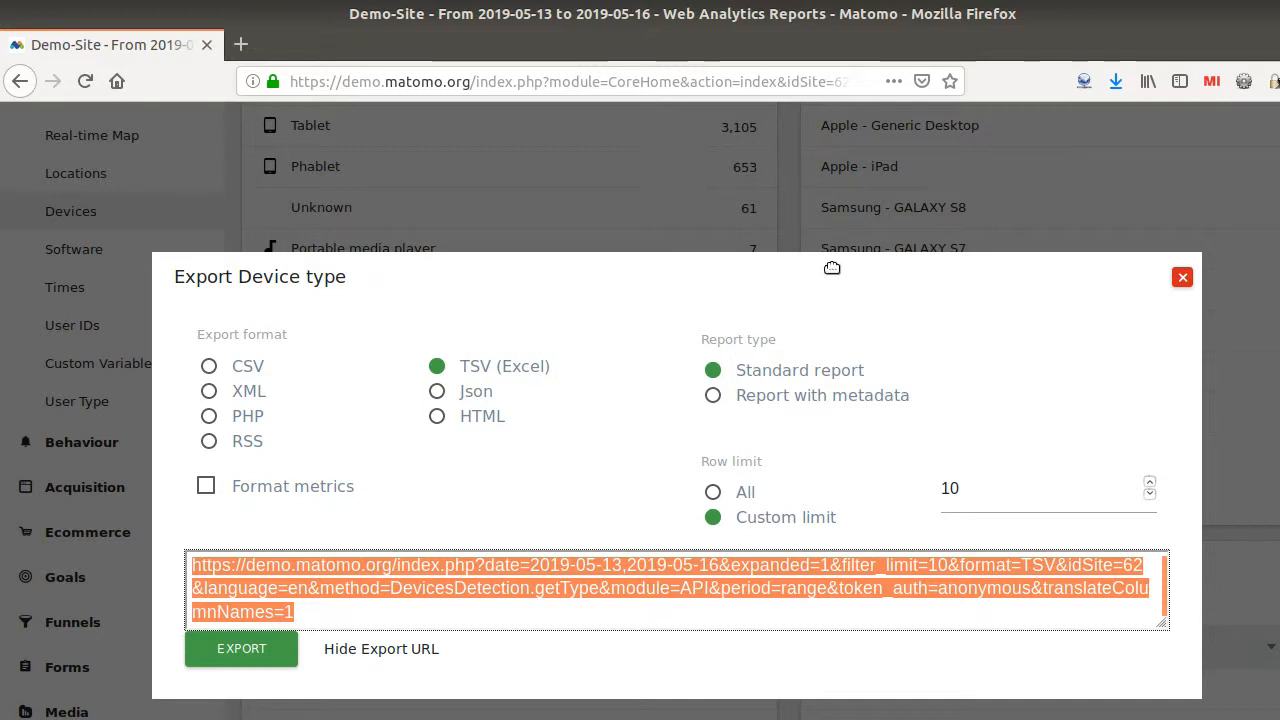
mouse_move(650, 217)
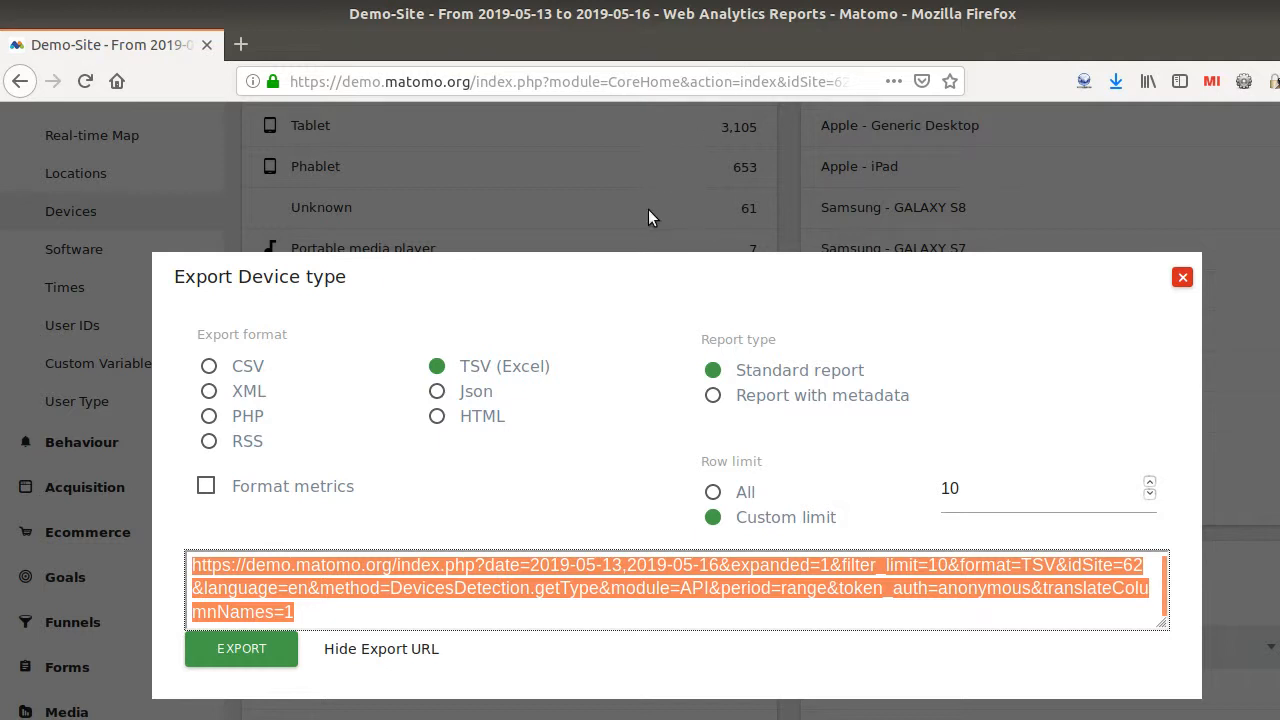
mouse_move(732, 163)
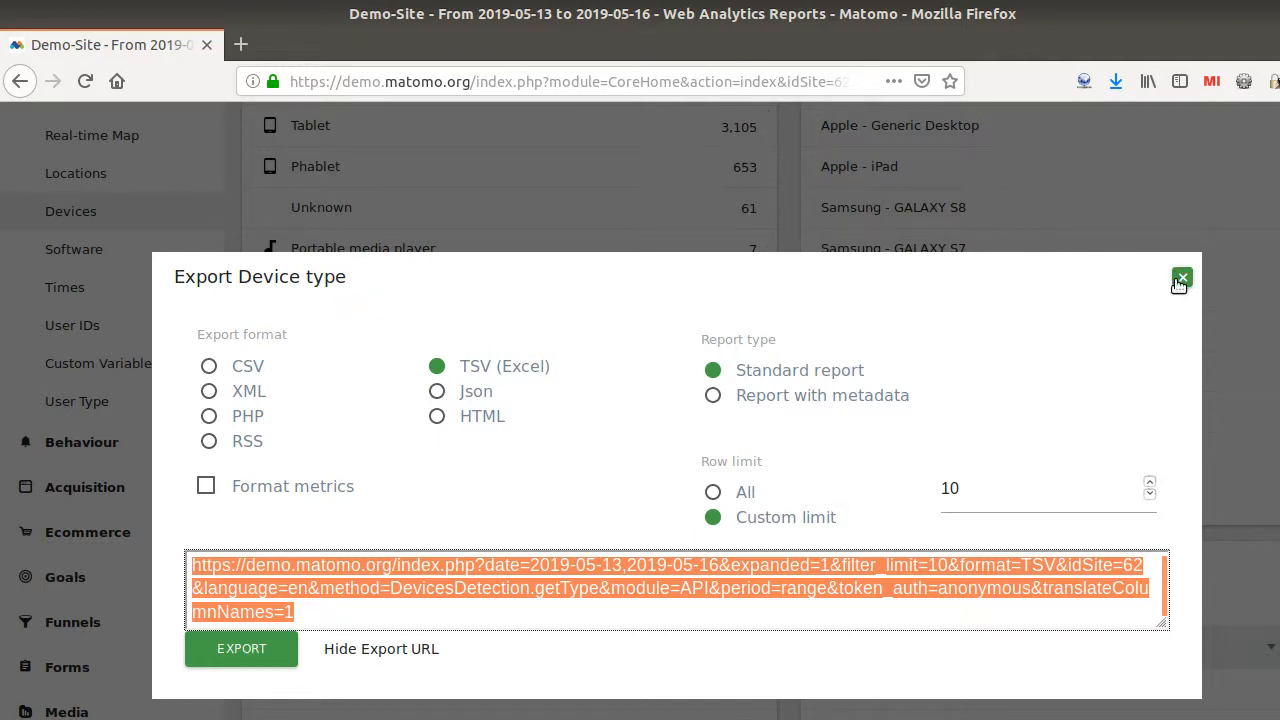
Reopen the Device type export as TSV, reveal its URL and select the whole link
left_click(1181, 278)
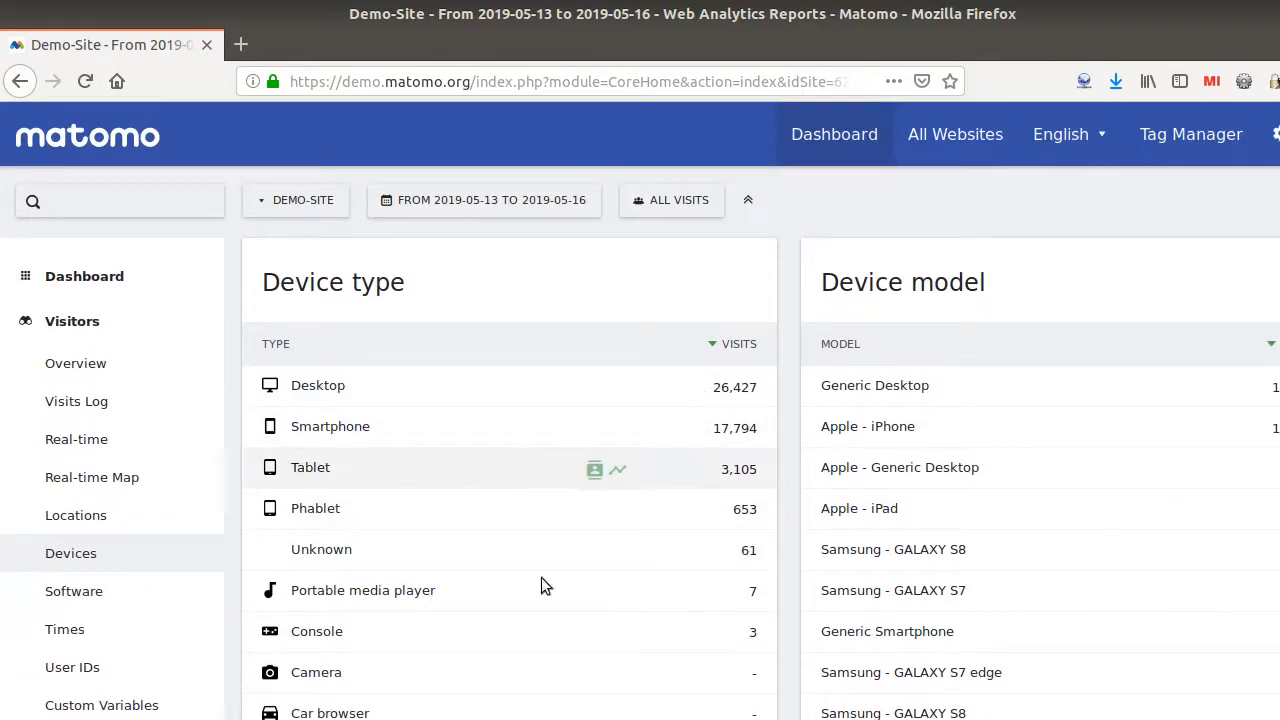
scroll("down", 3)
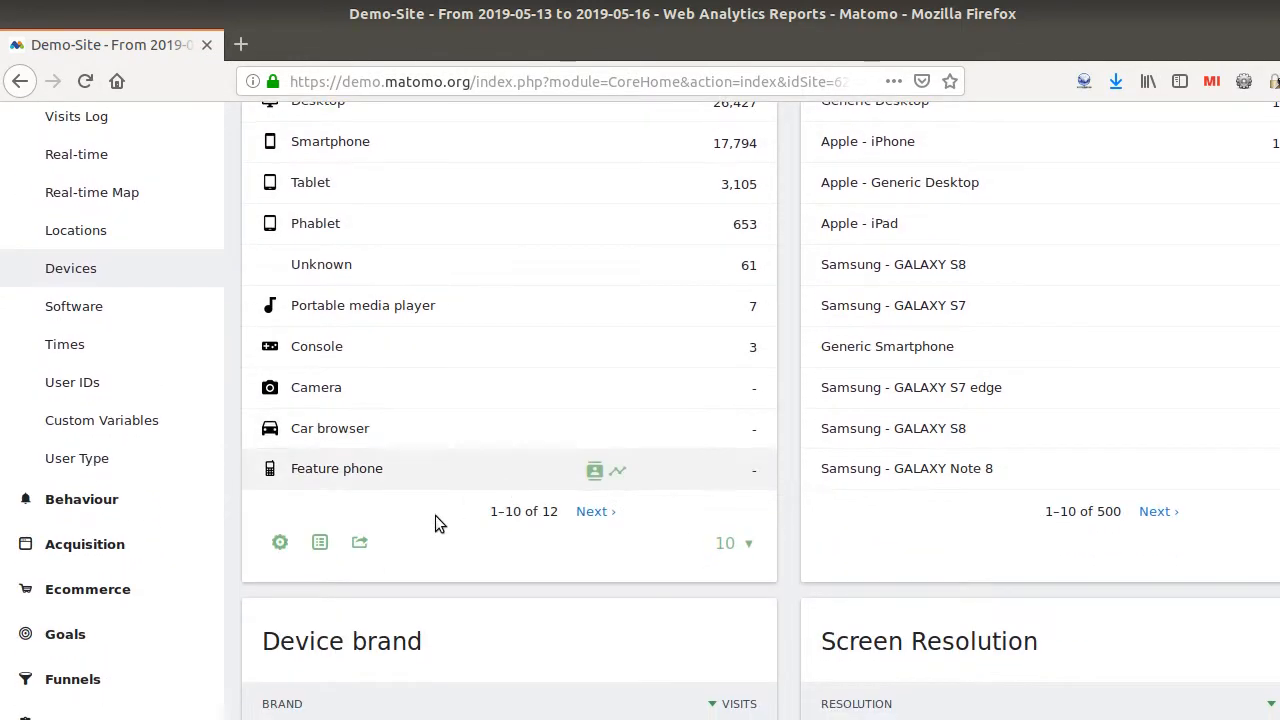
left_click(359, 542)
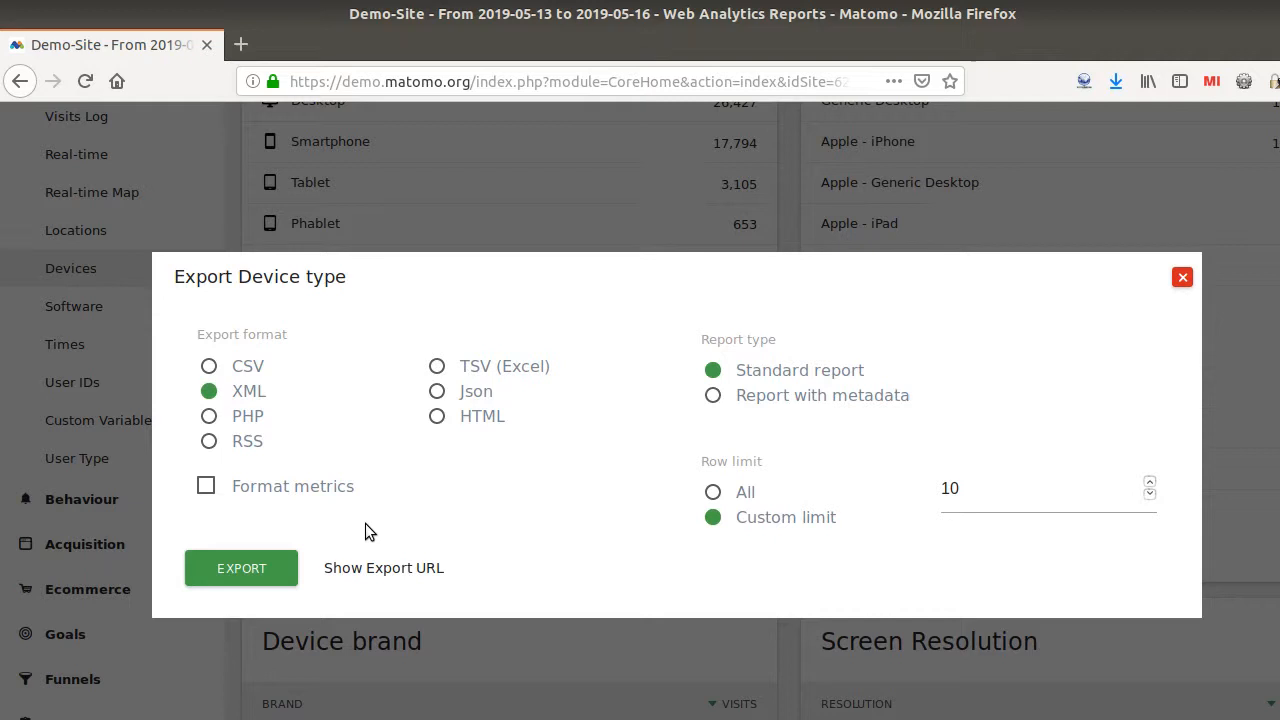
mouse_move(443, 365)
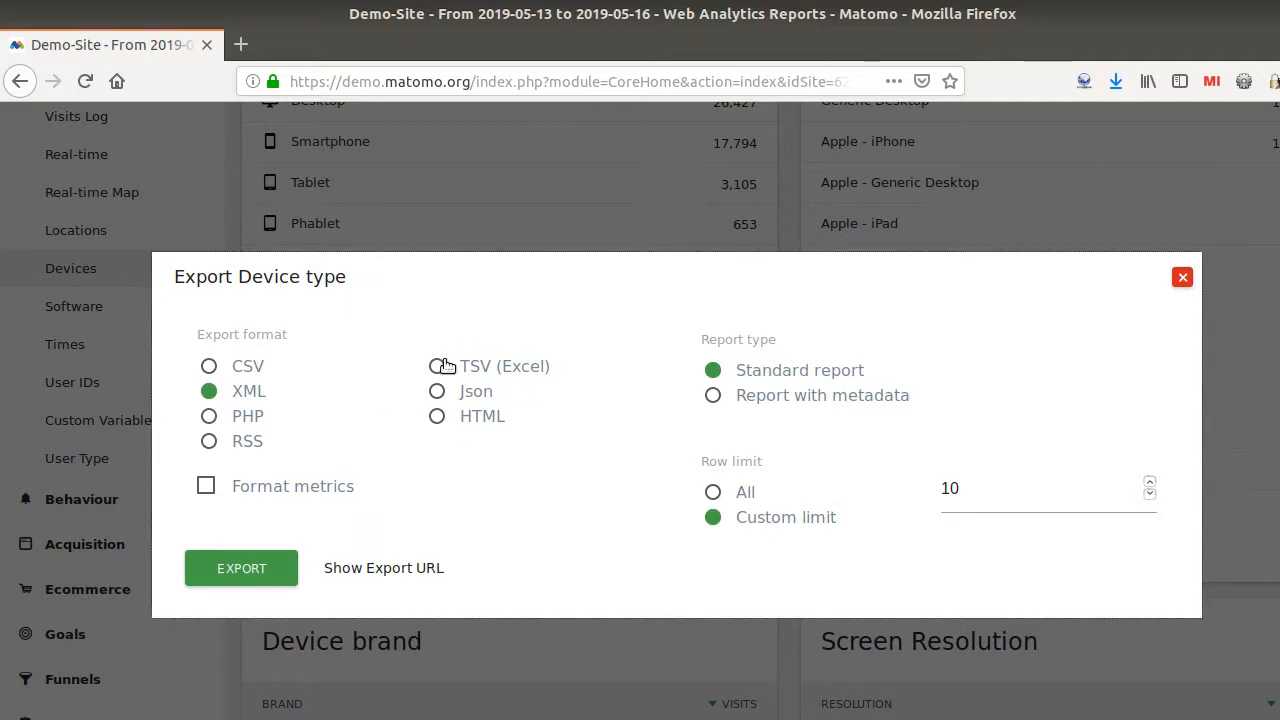
left_click(437, 366)
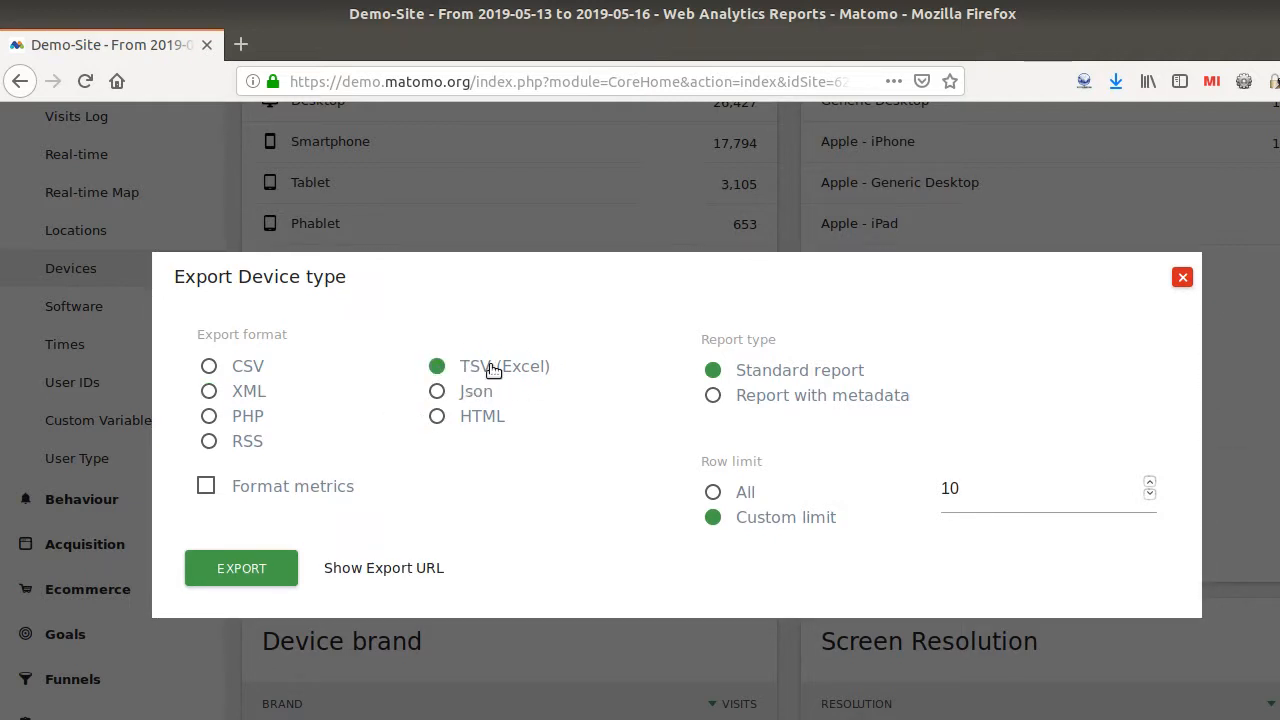
left_click(383, 567)
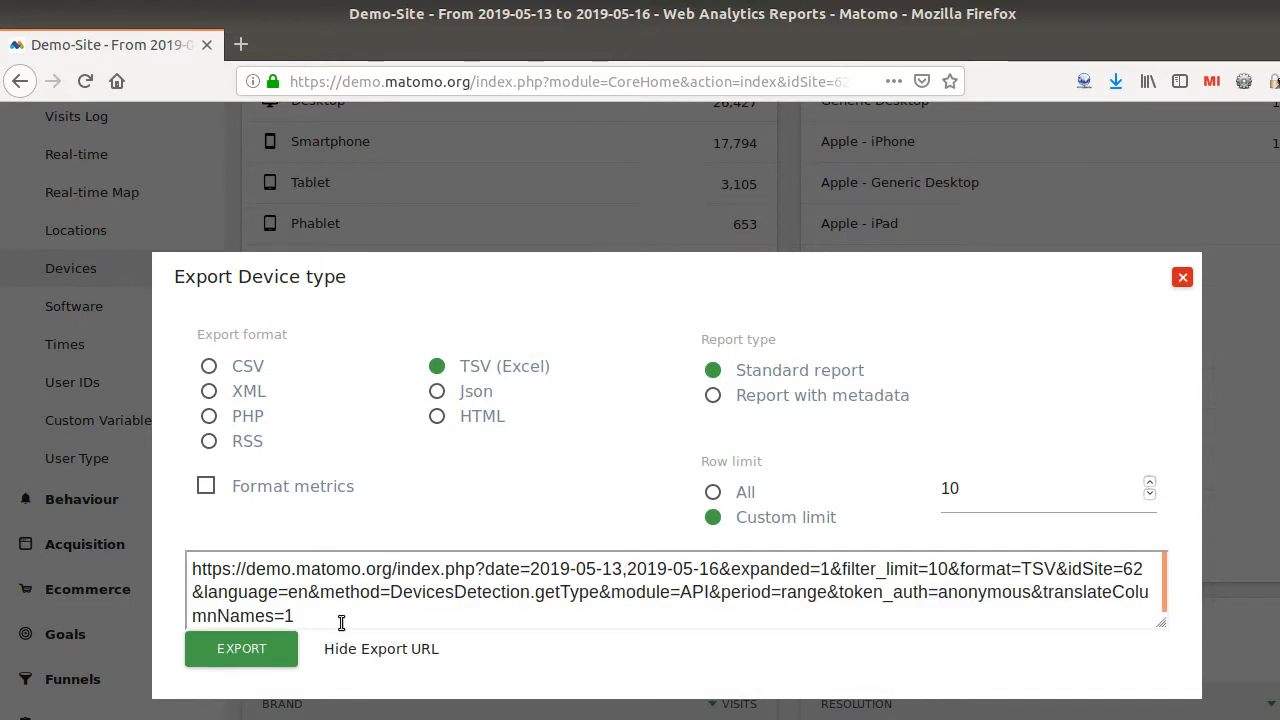
triple_click(670, 591)
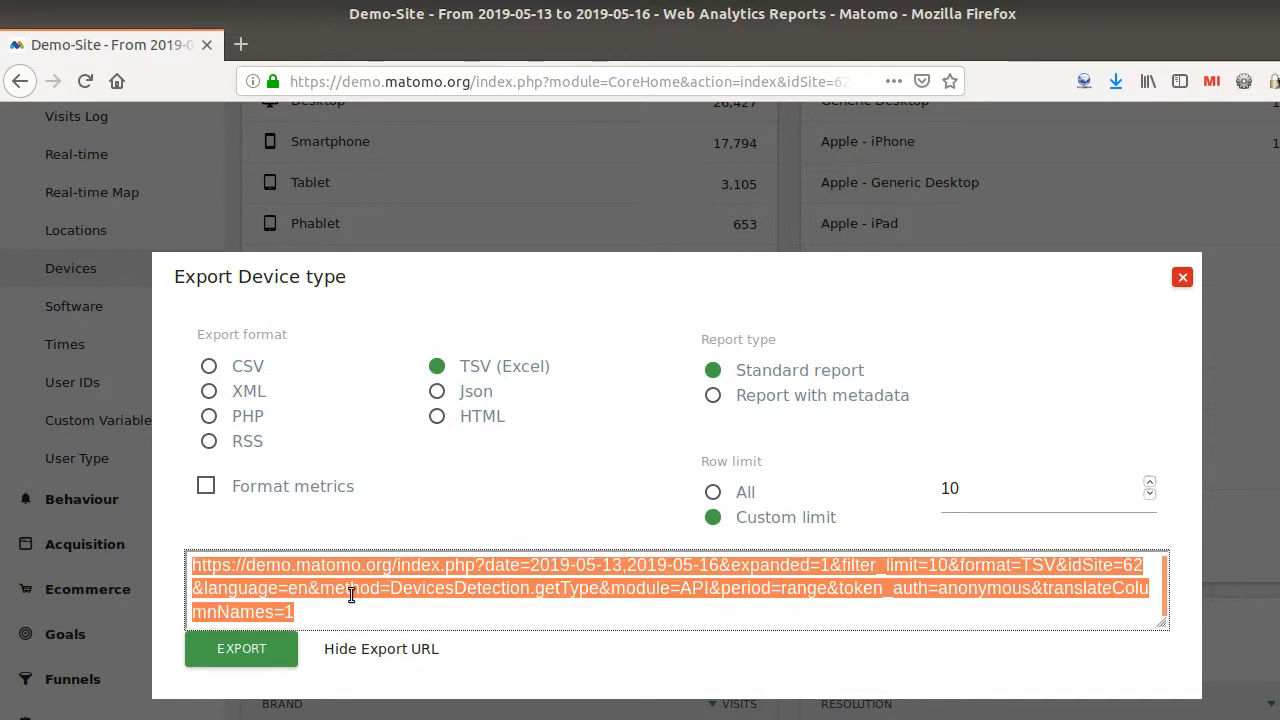
left_click(920, 587)
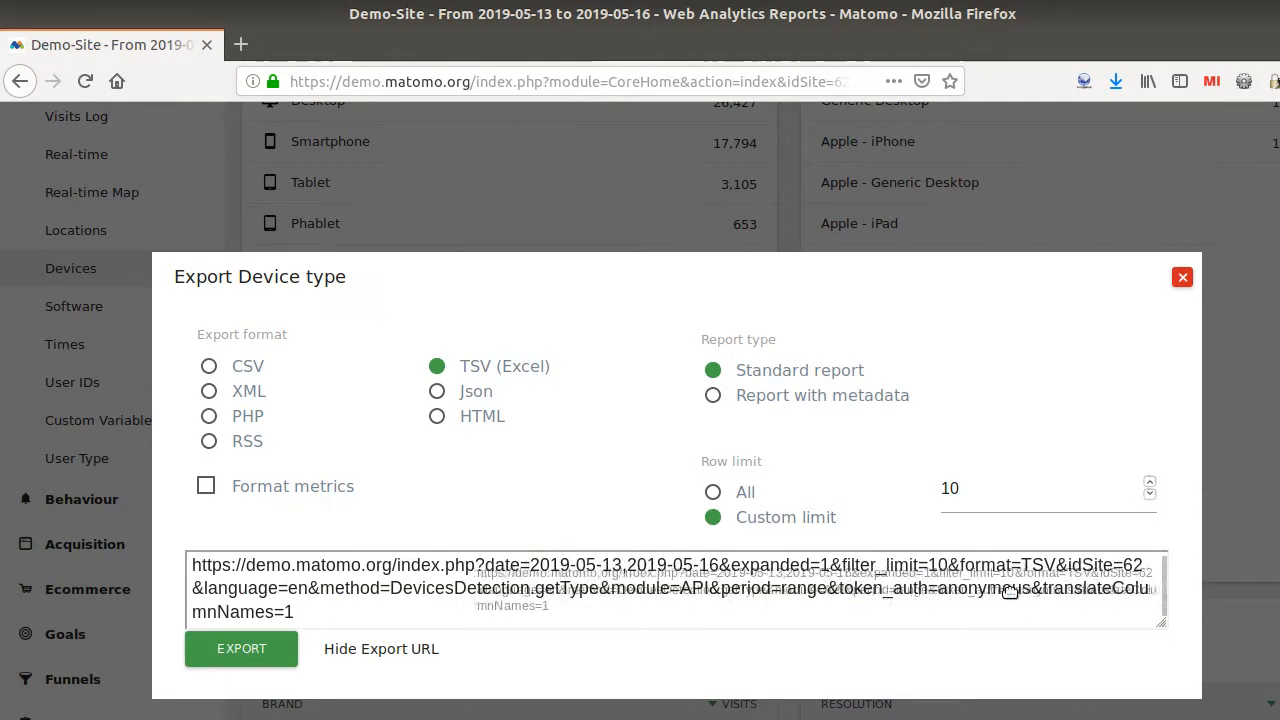
triple_click(675, 588)
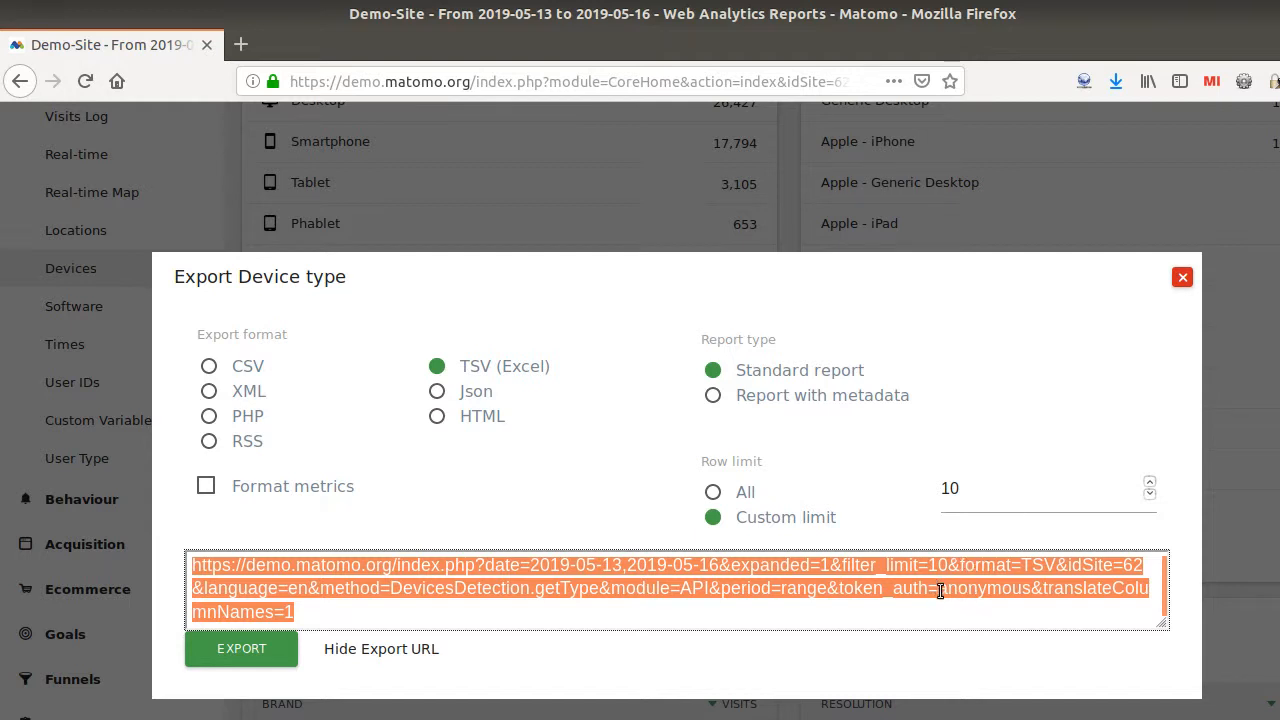
mouse_move(963, 598)
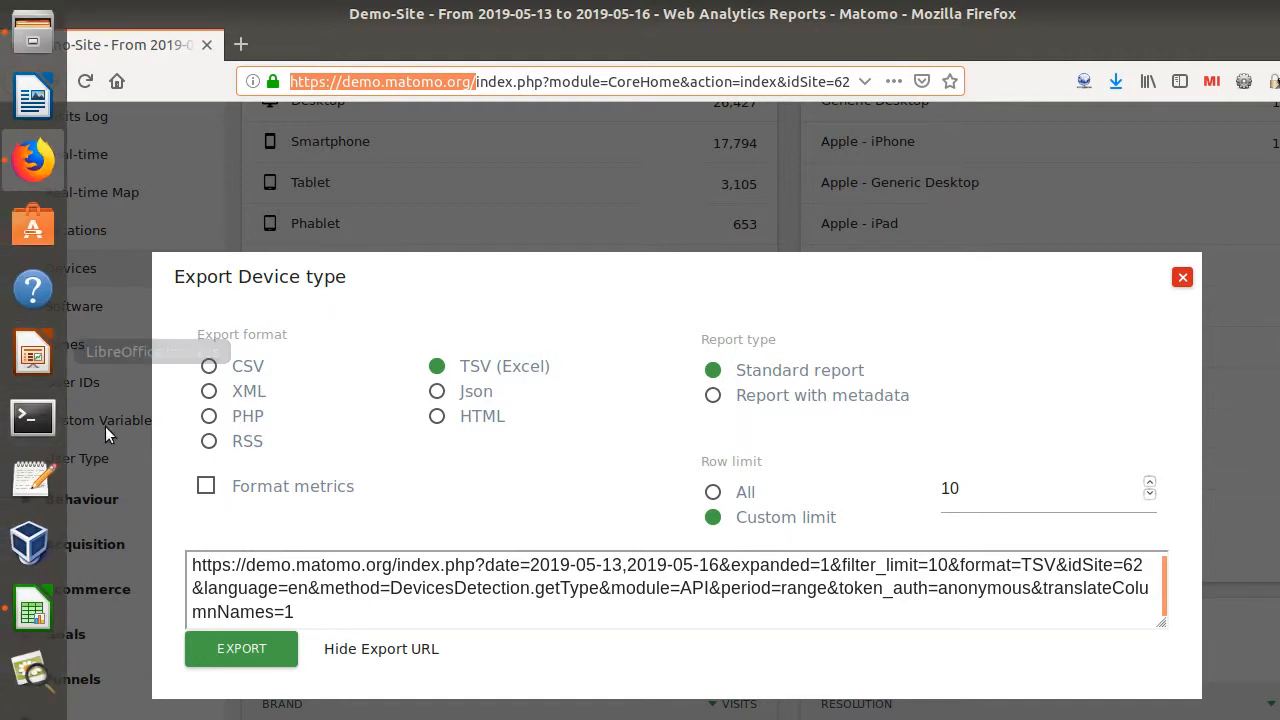
Return to Calc and select cell B8 to view its external-link formula
left_click(33, 608)
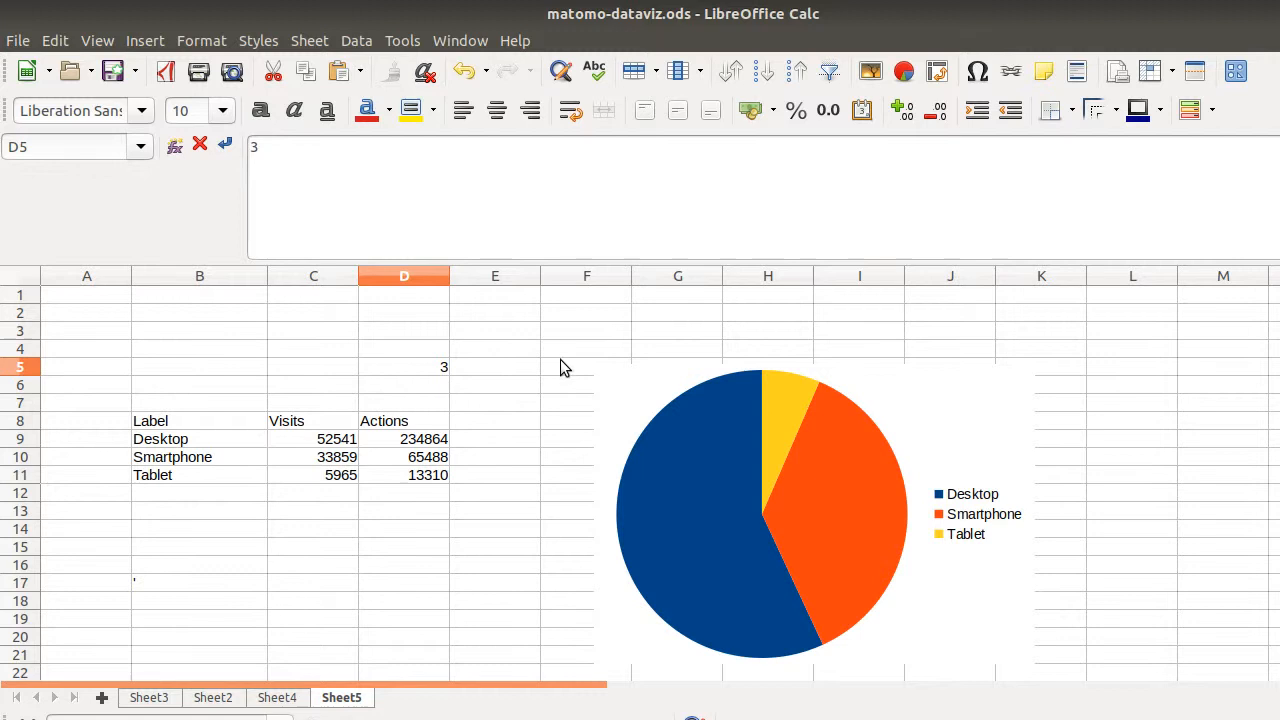
mouse_move(450, 390)
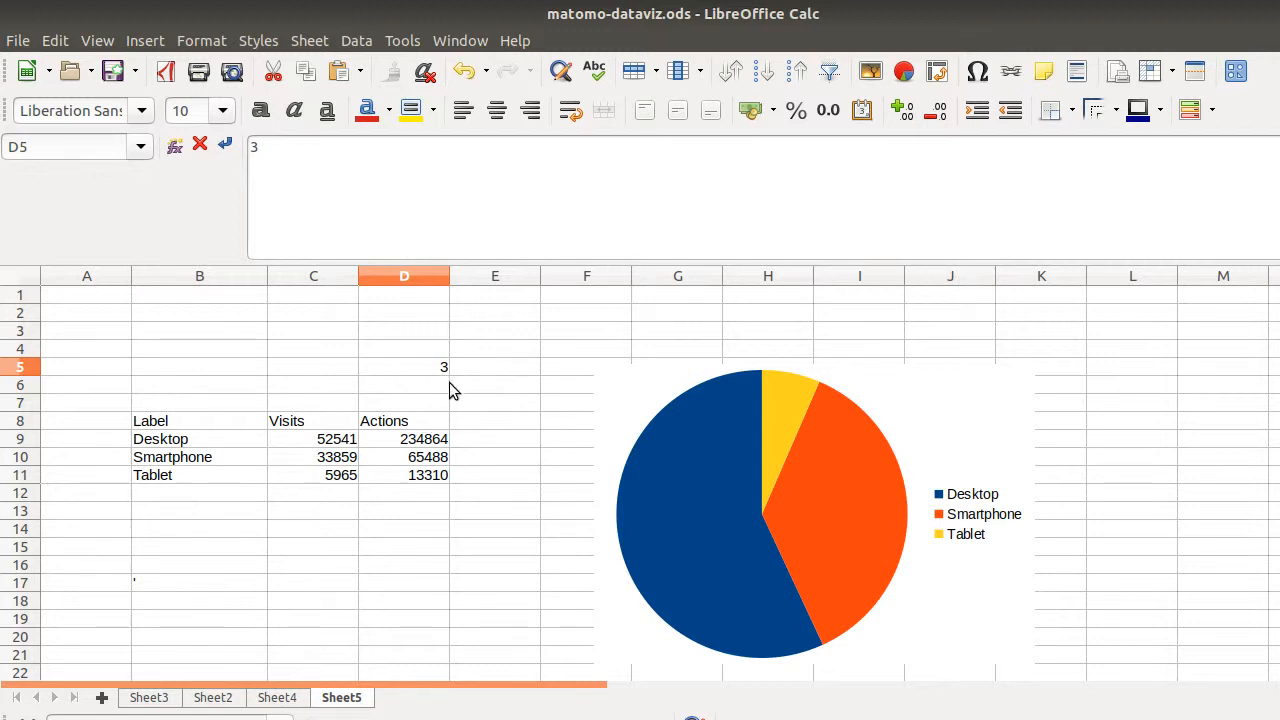
left_click(586, 420)
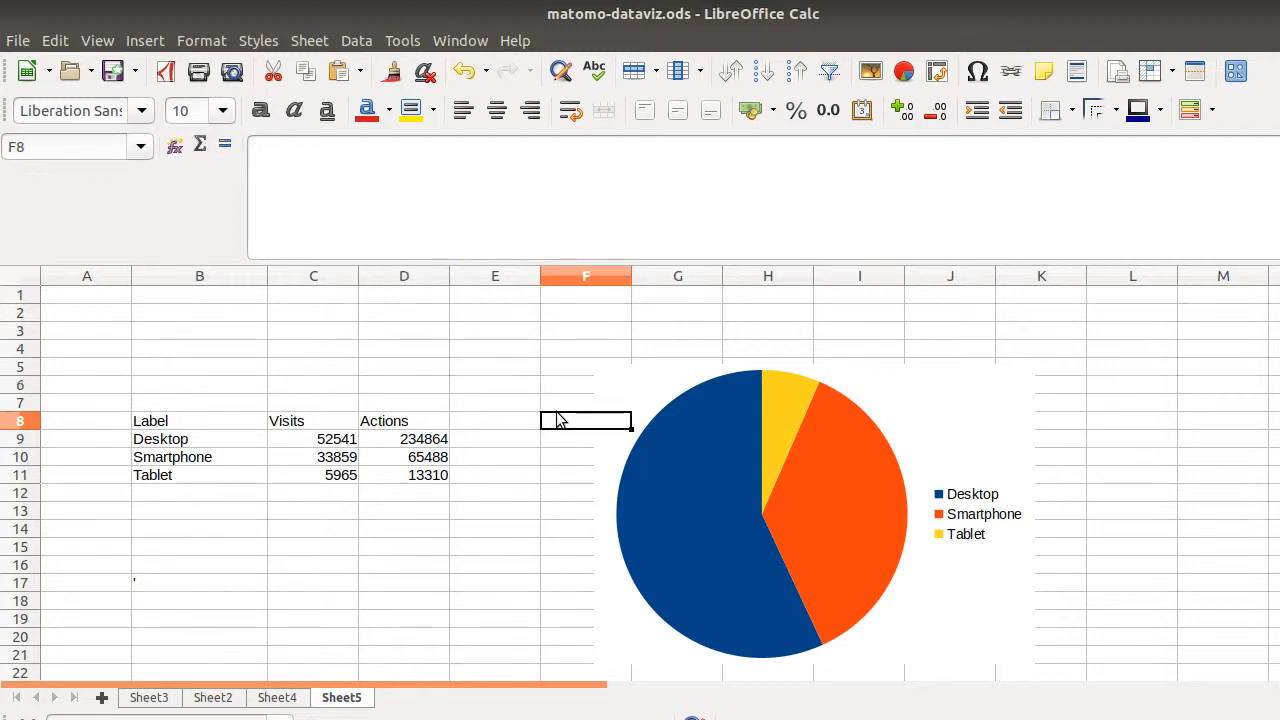
left_click(495, 402)
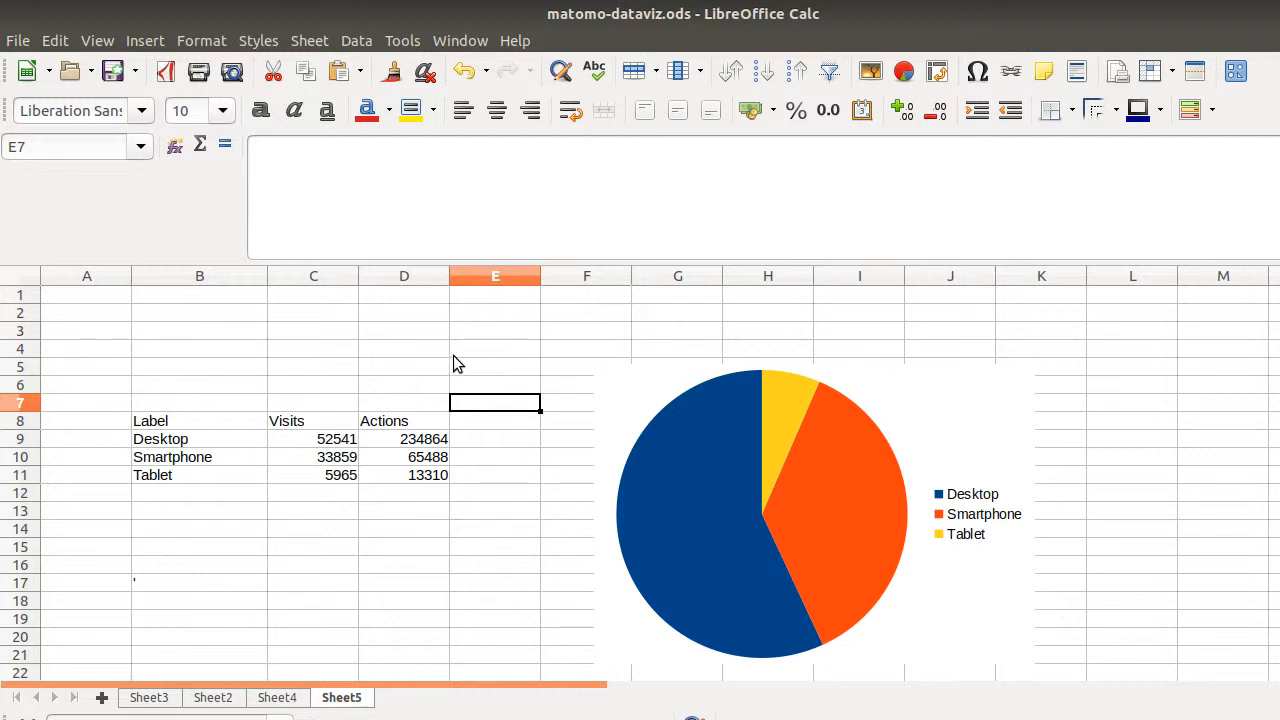
mouse_move(315, 446)
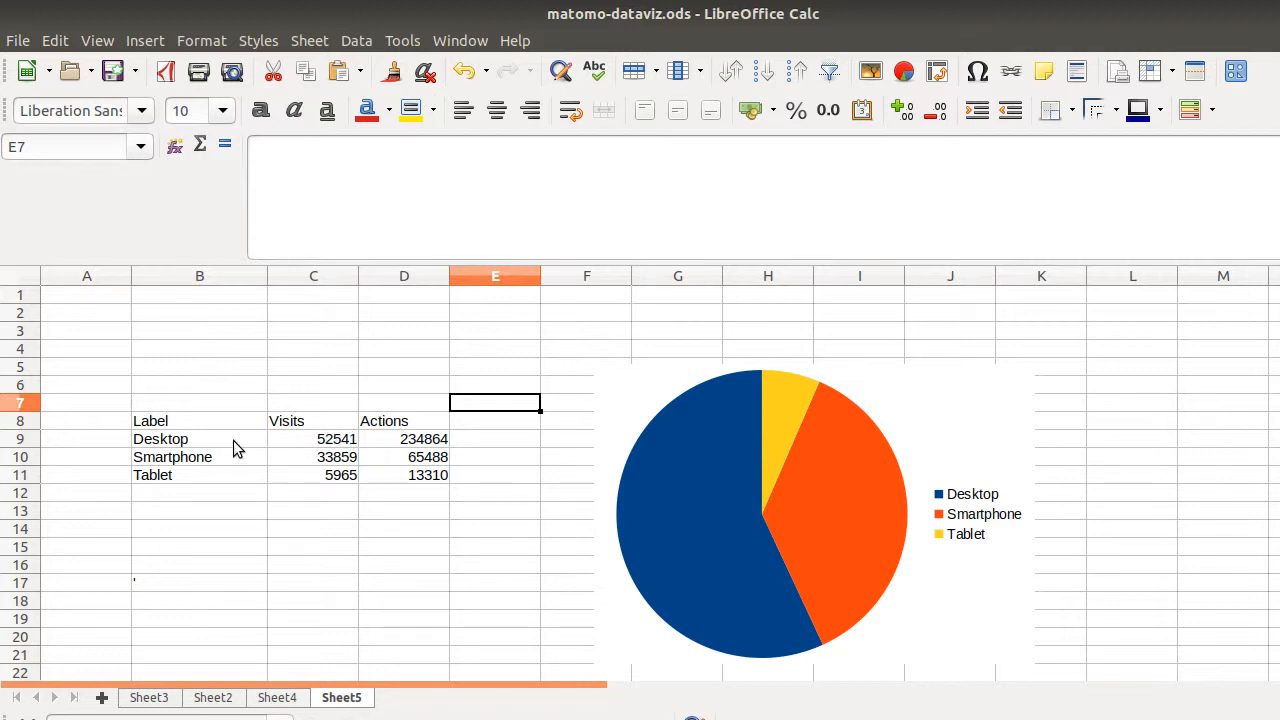
left_click(199, 420)
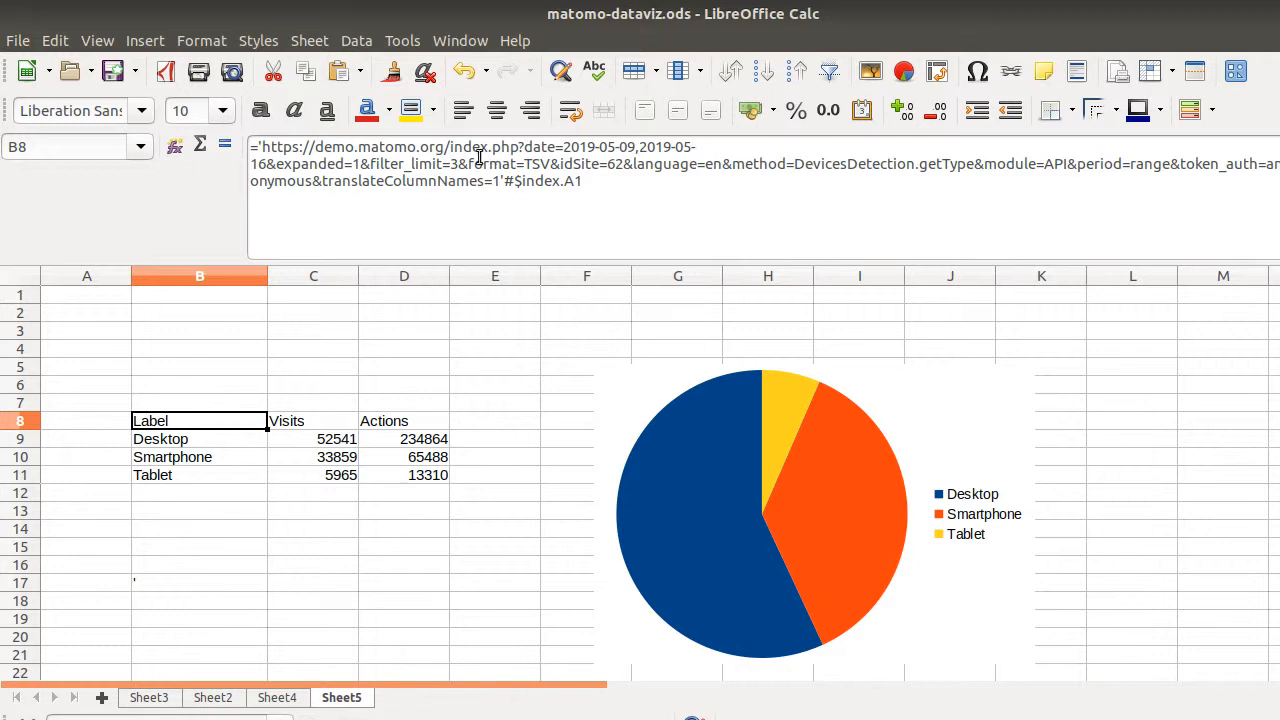
mouse_move(437, 172)
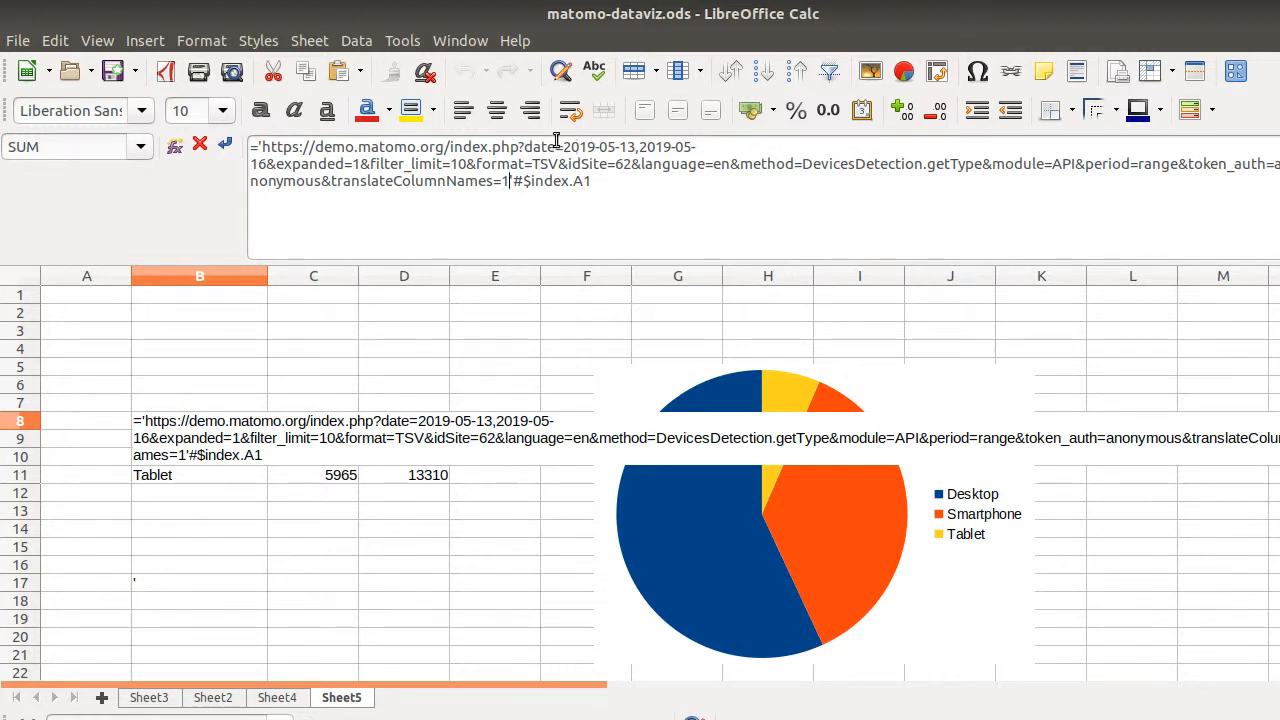
mouse_move(630, 146)
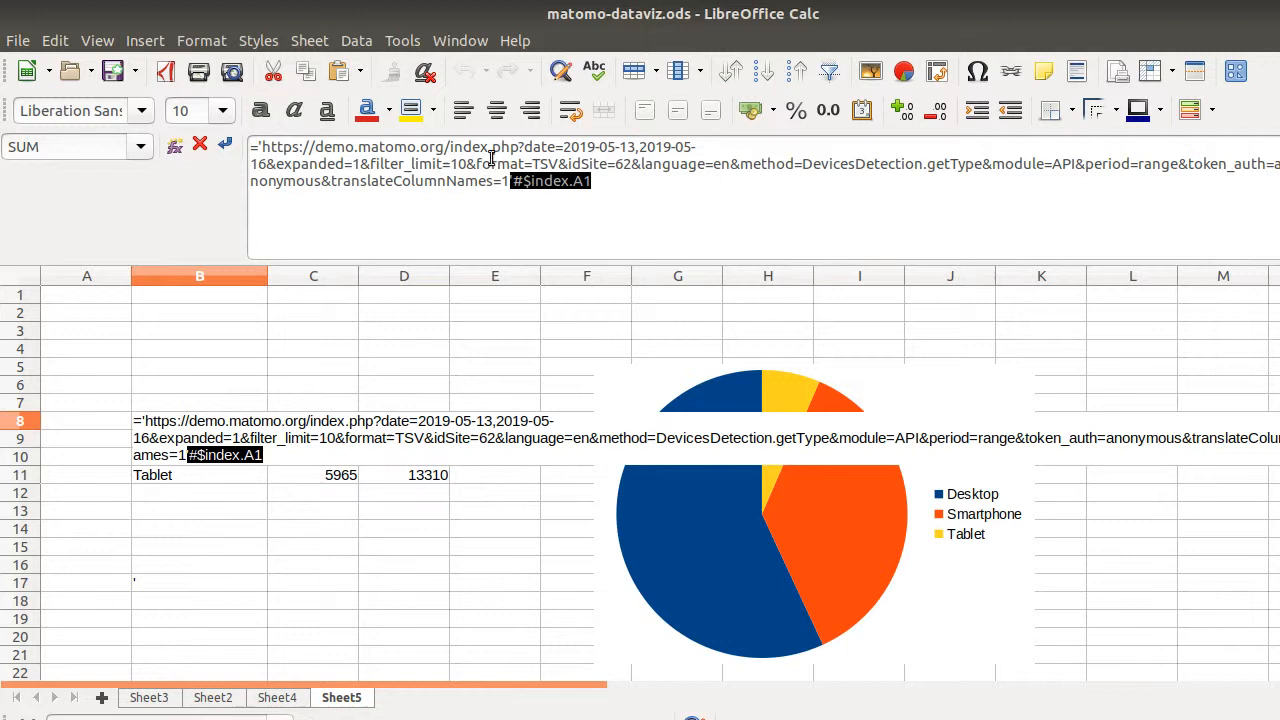
mouse_move(575, 181)
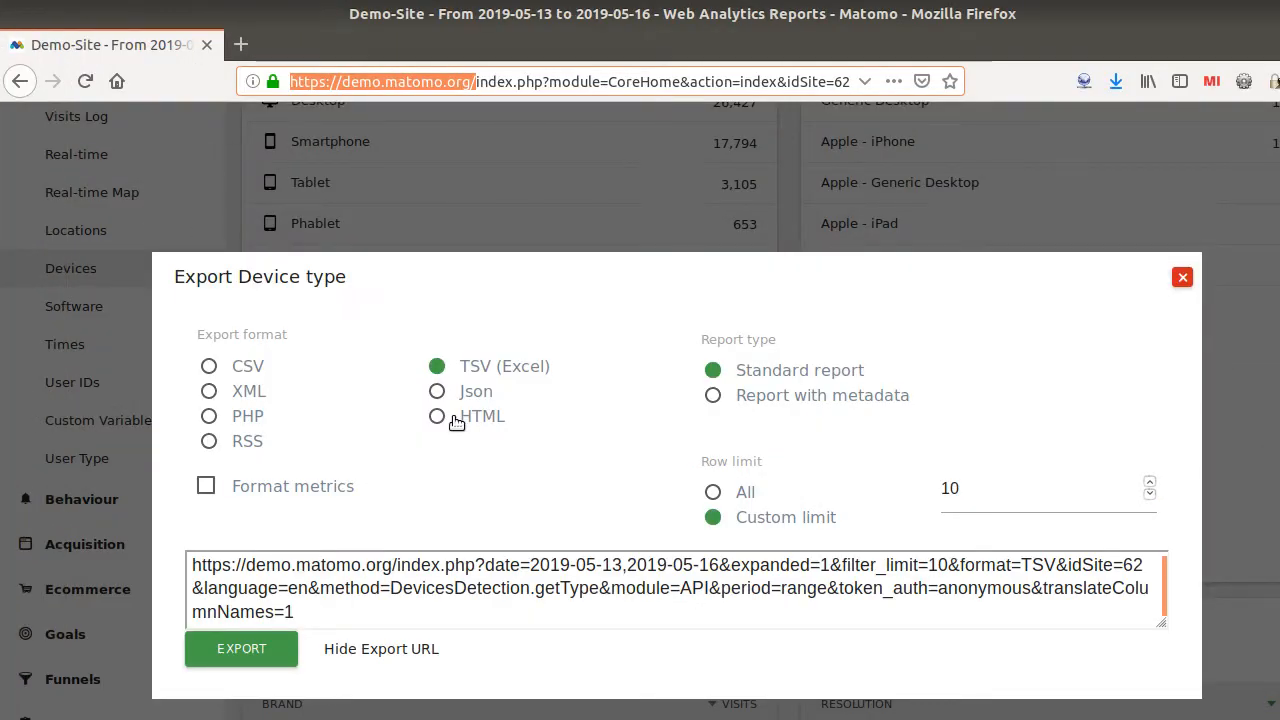
Export the Device type report as HTML into a new browser tab
left_click(436, 416)
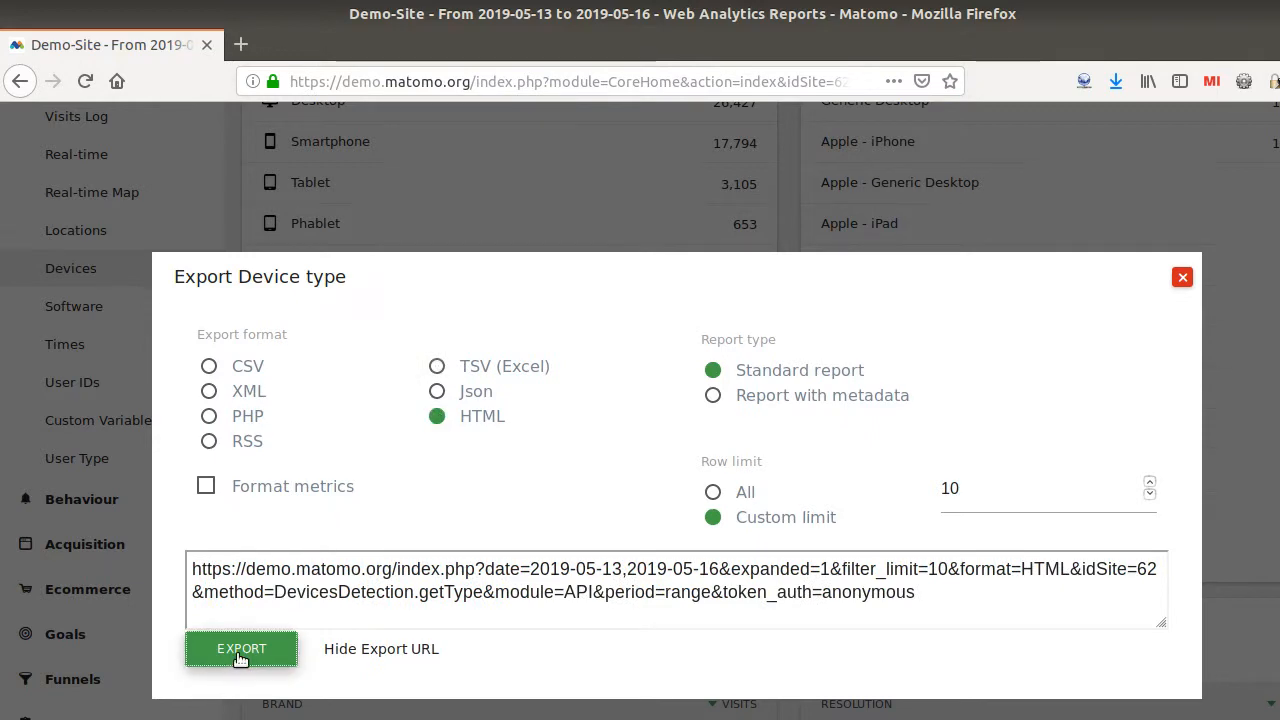
left_click(241, 648)
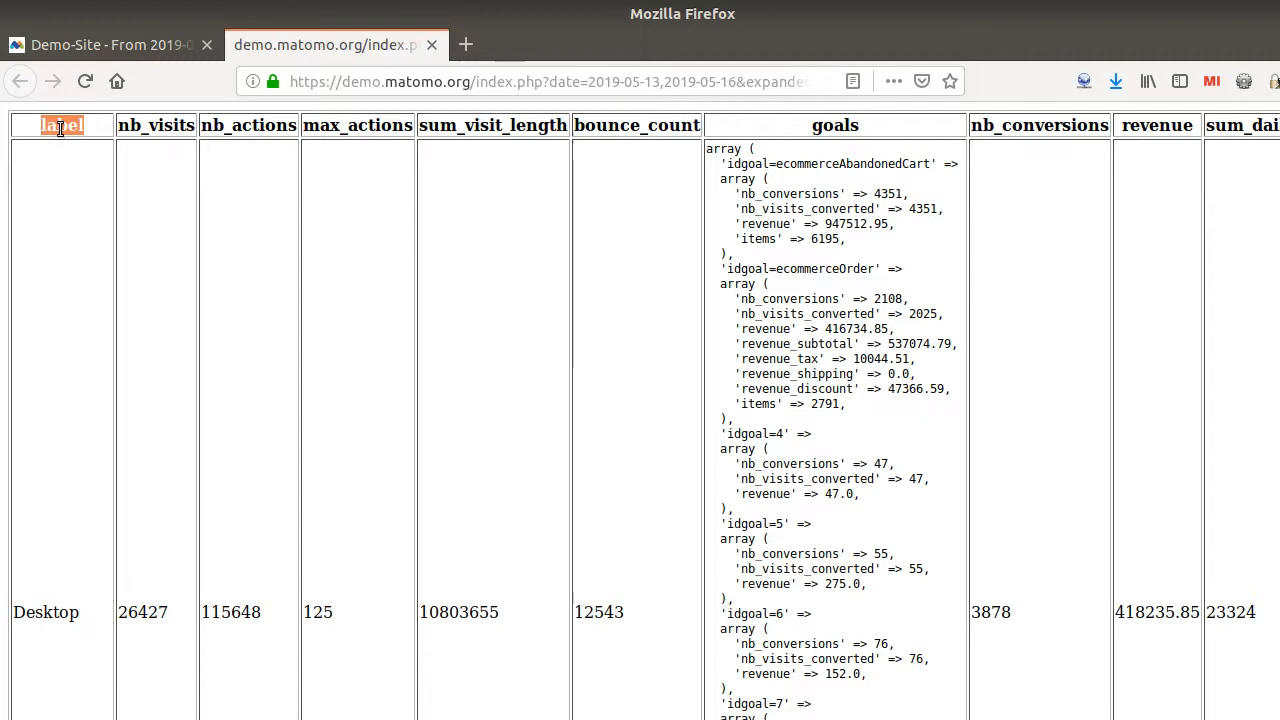
mouse_move(165, 433)
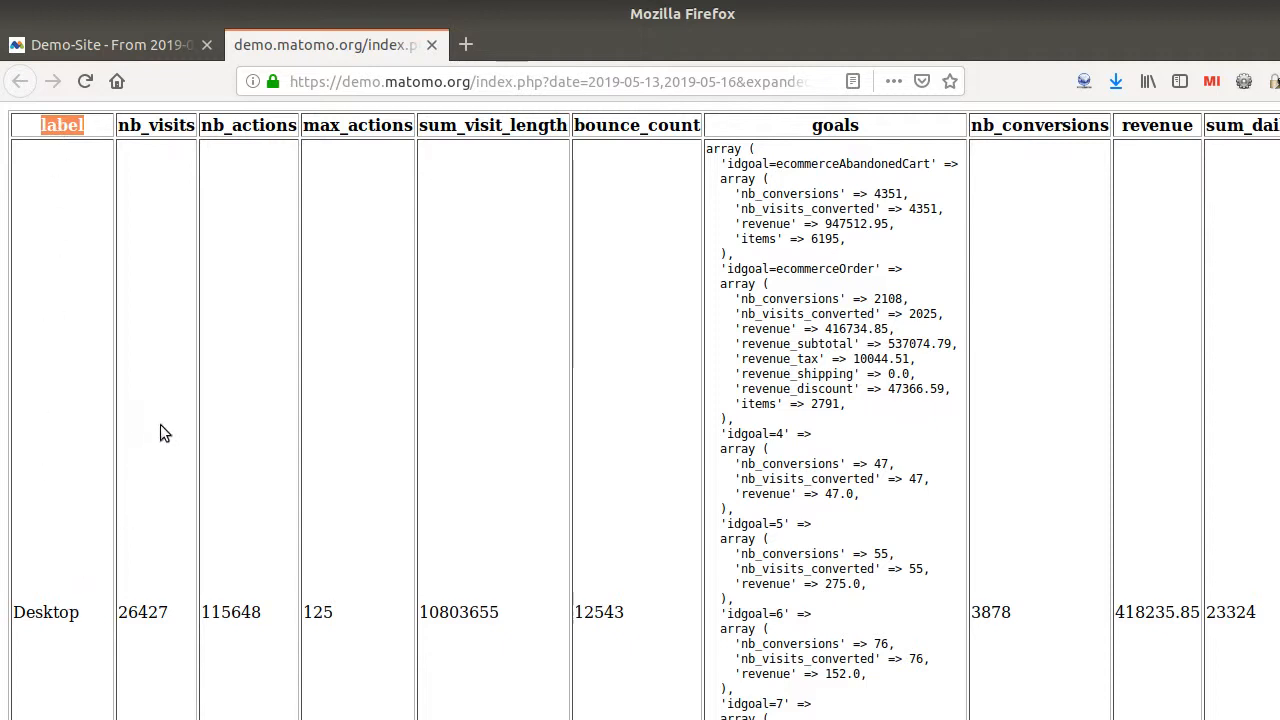
mouse_move(220, 396)
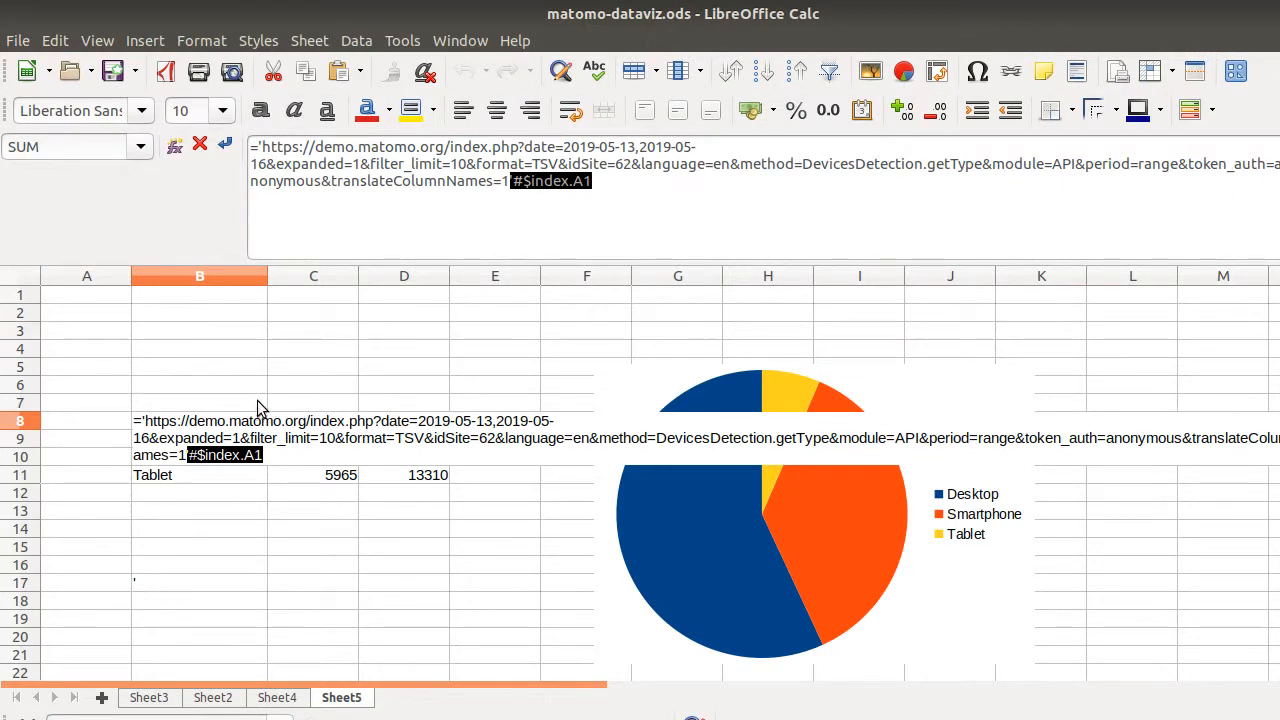
mouse_move(500, 420)
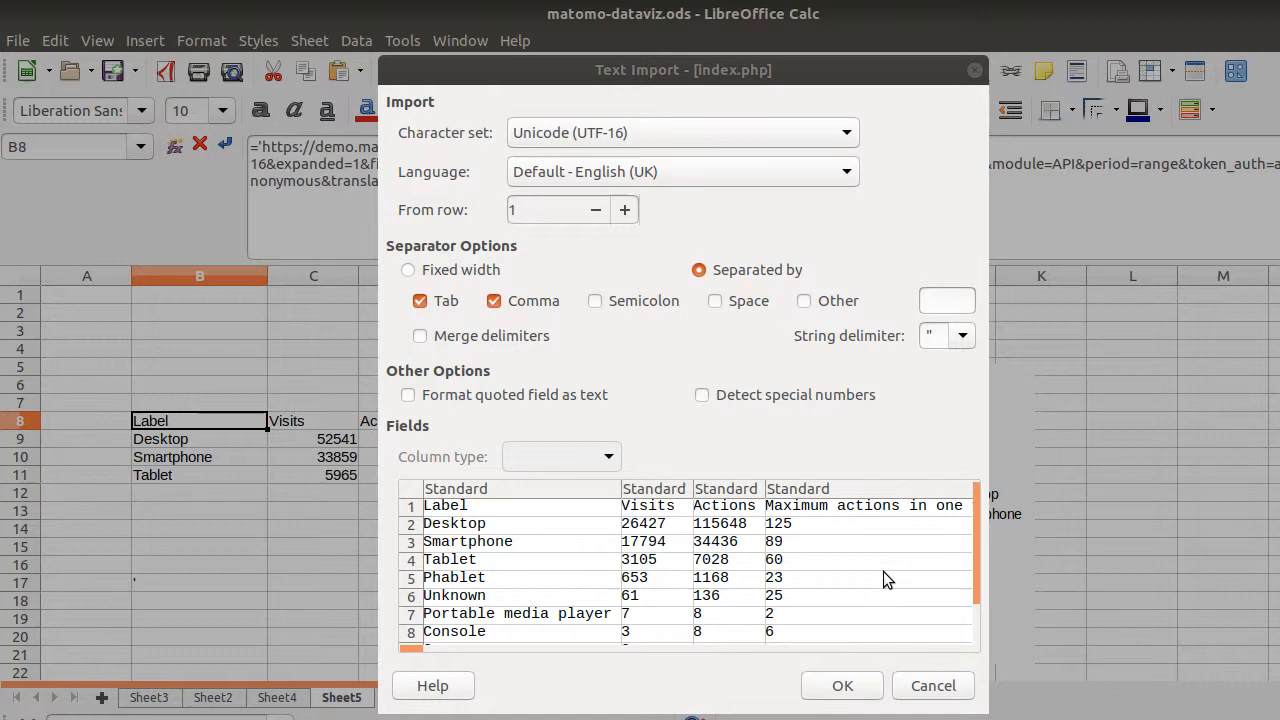
Accept the Text Import settings and select the refreshed device table B8:E11
left_click(841, 685)
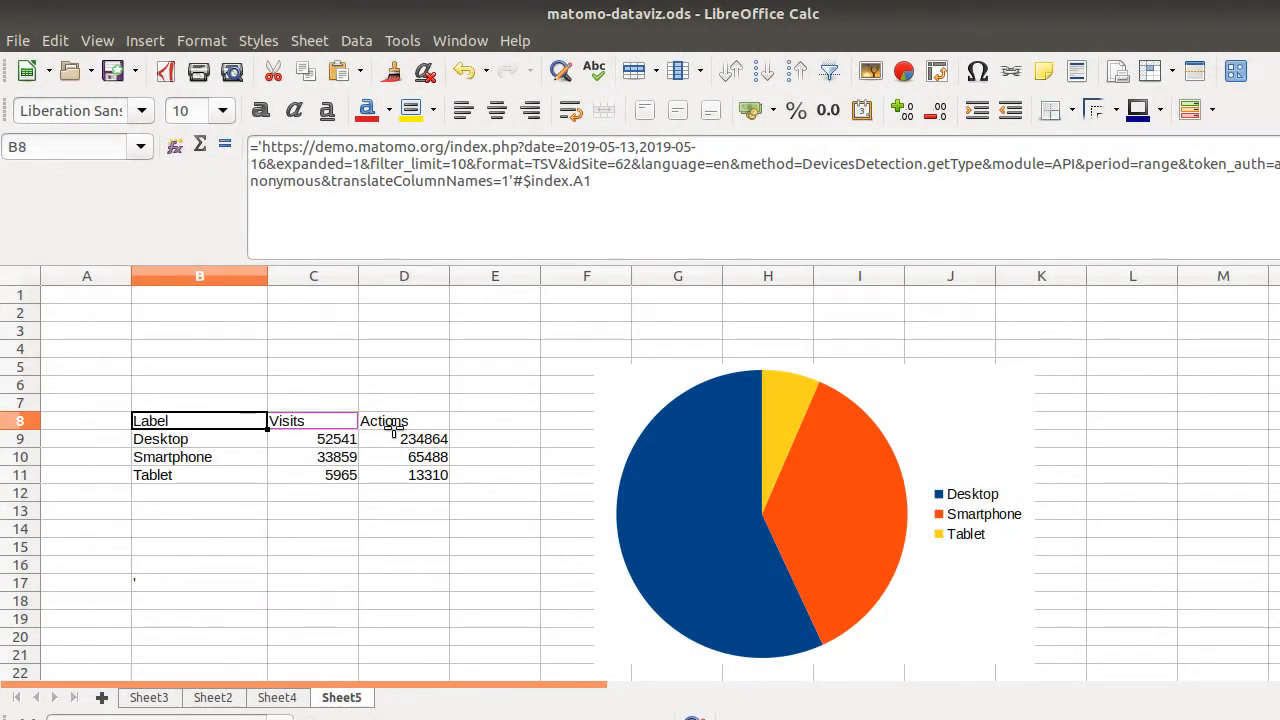
left_click_drag(199, 420, 494, 420)
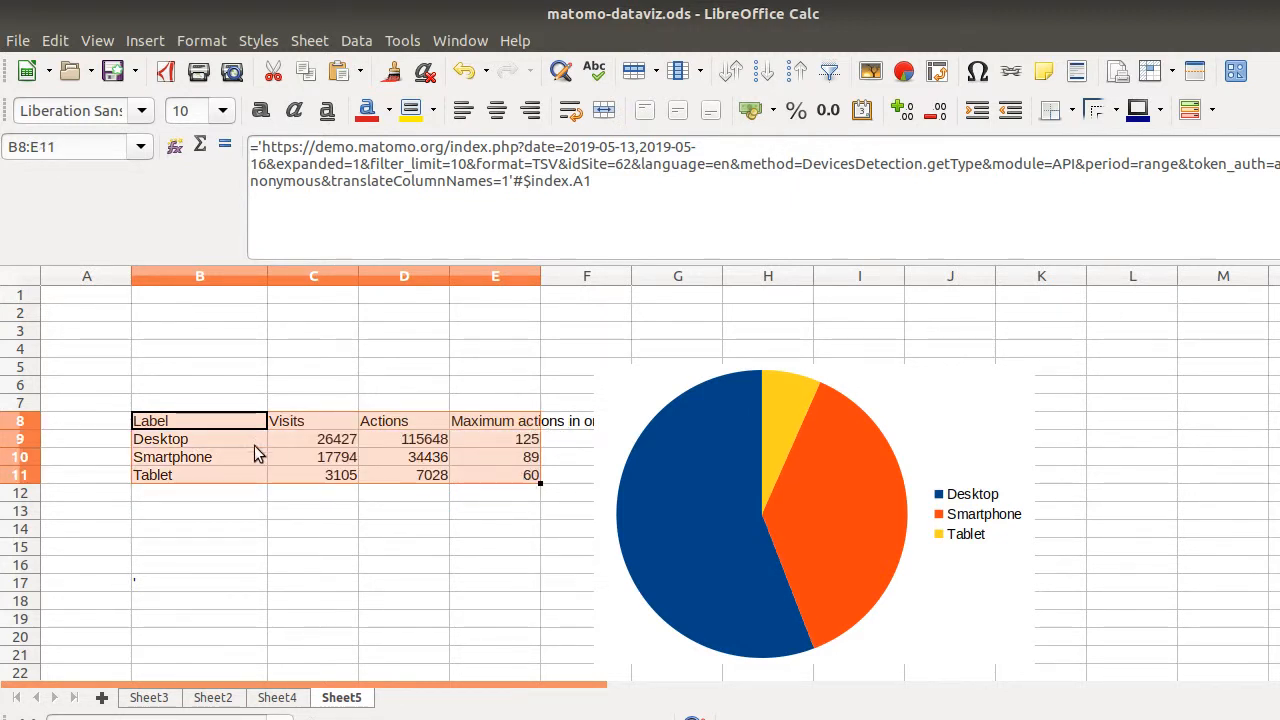
mouse_move(810, 474)
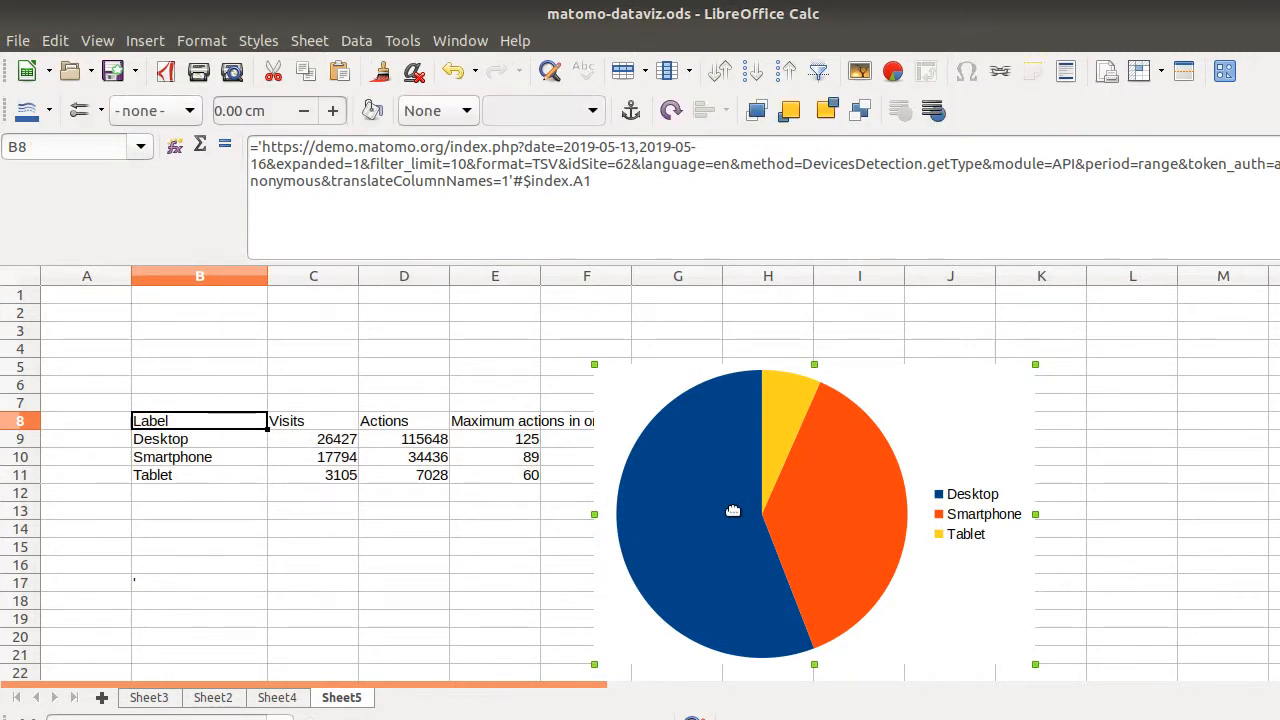
Convert the device pie chart to a column chart and select empty cell G23 below it
left_click(199, 438)
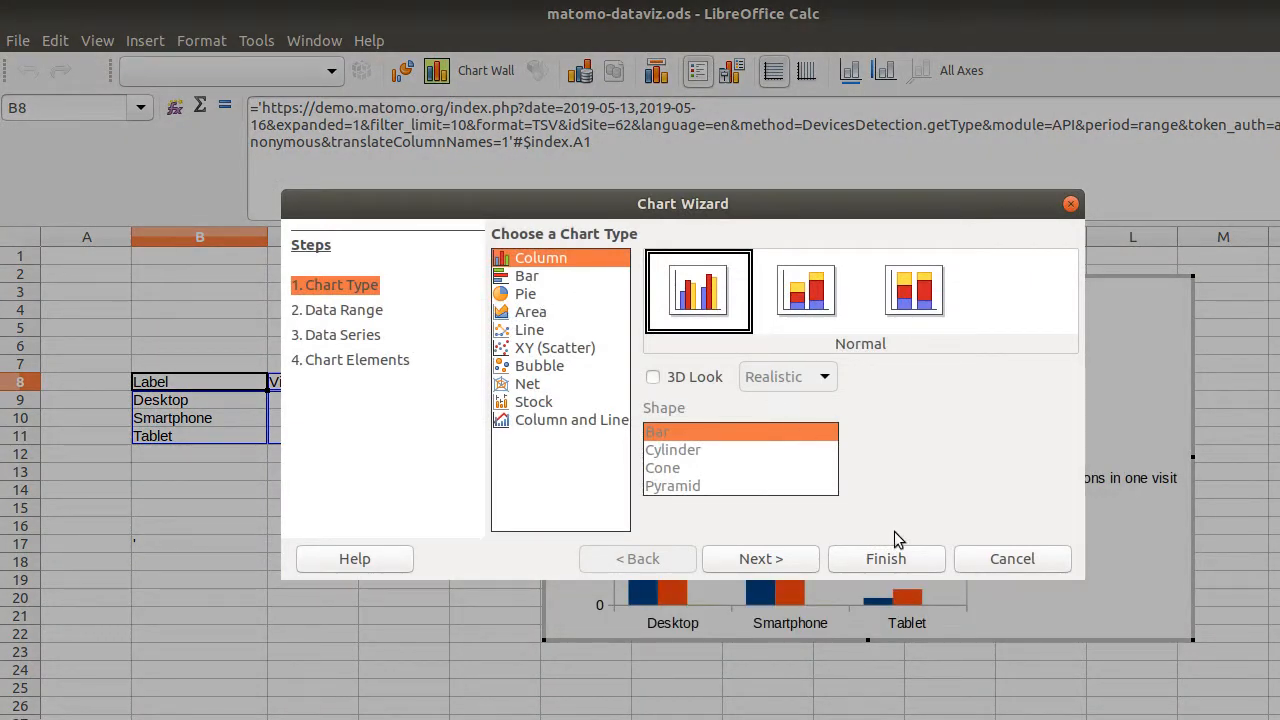
left_click(885, 558)
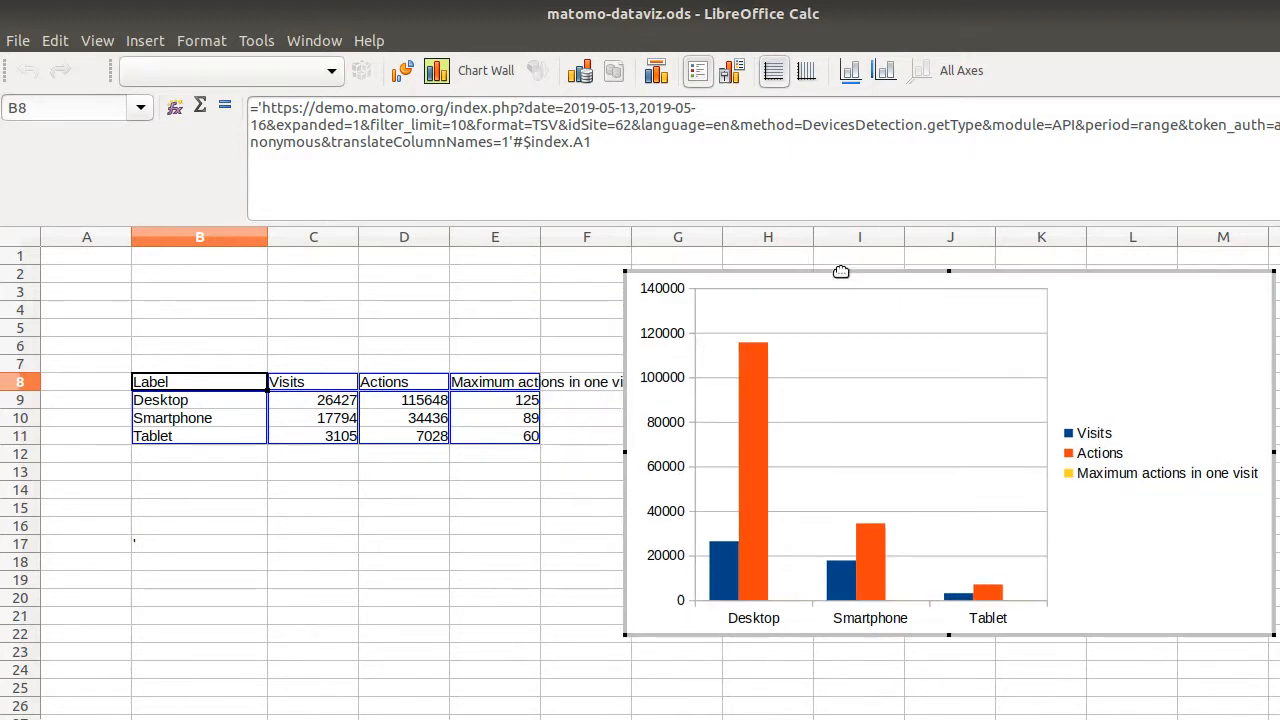
mouse_move(678, 679)
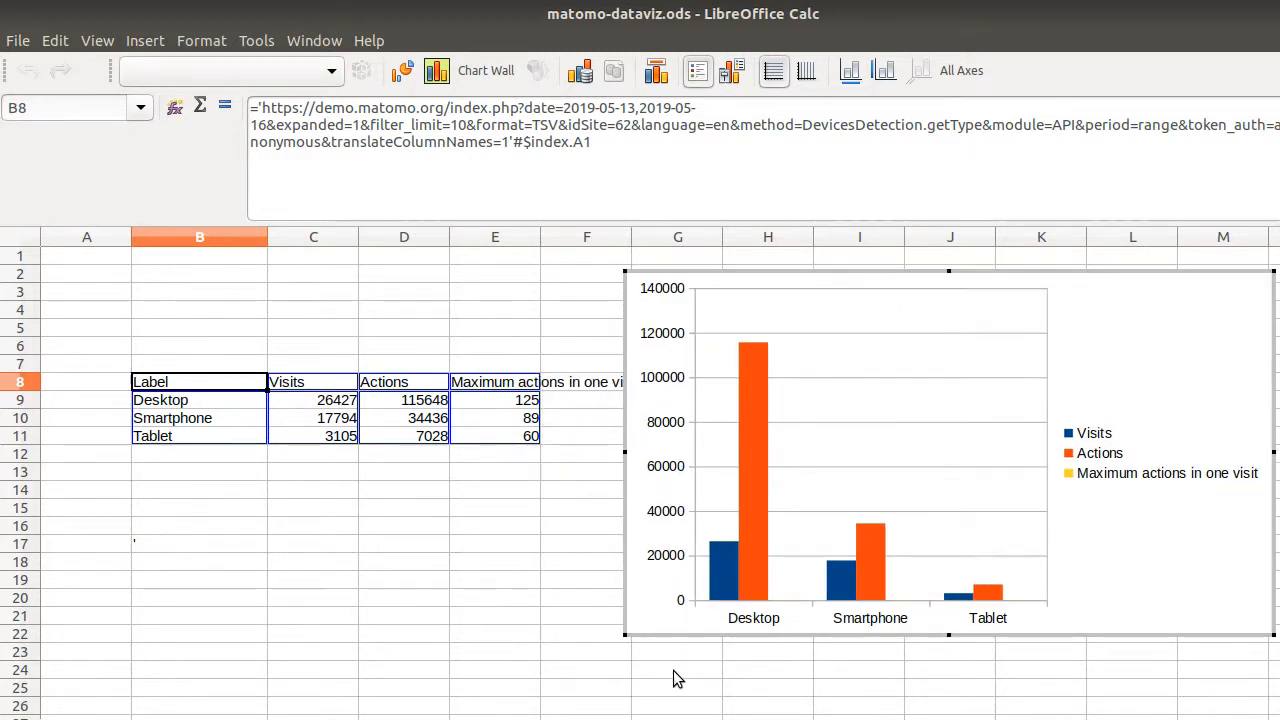
left_click(677, 655)
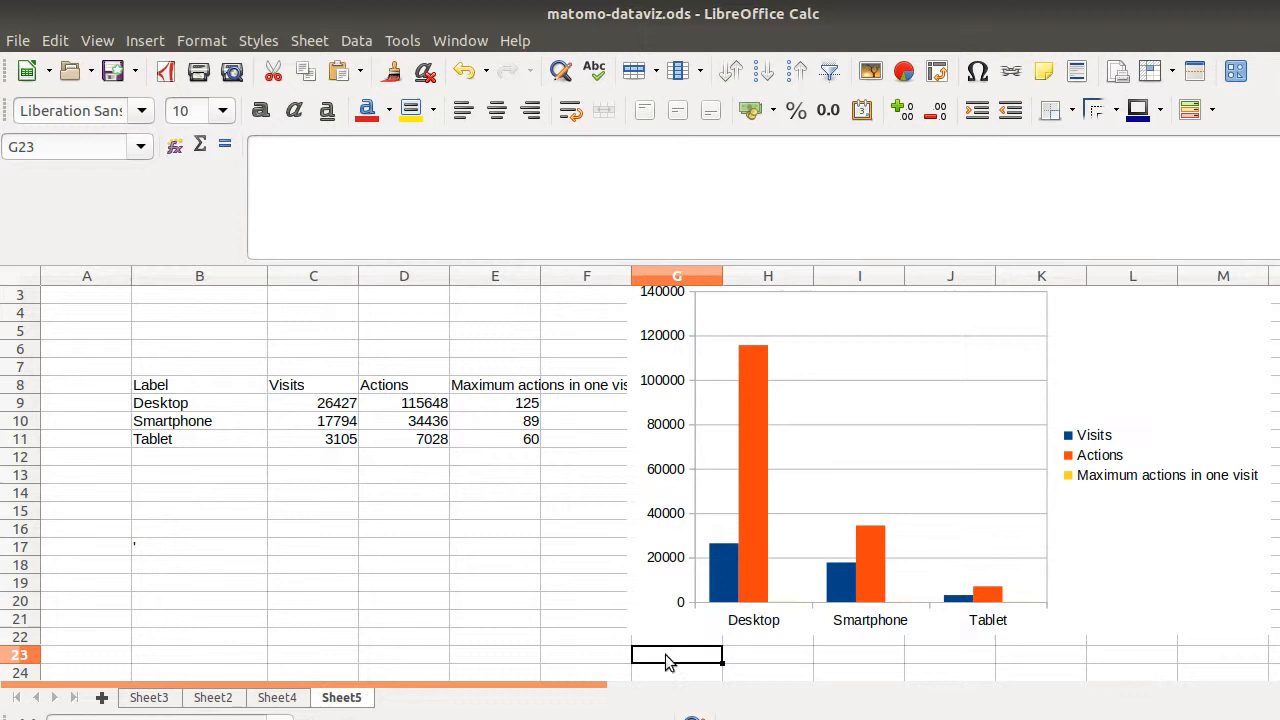
Type the note 'We are doing great on Desktip' beneath the chart
scroll("down", 3)
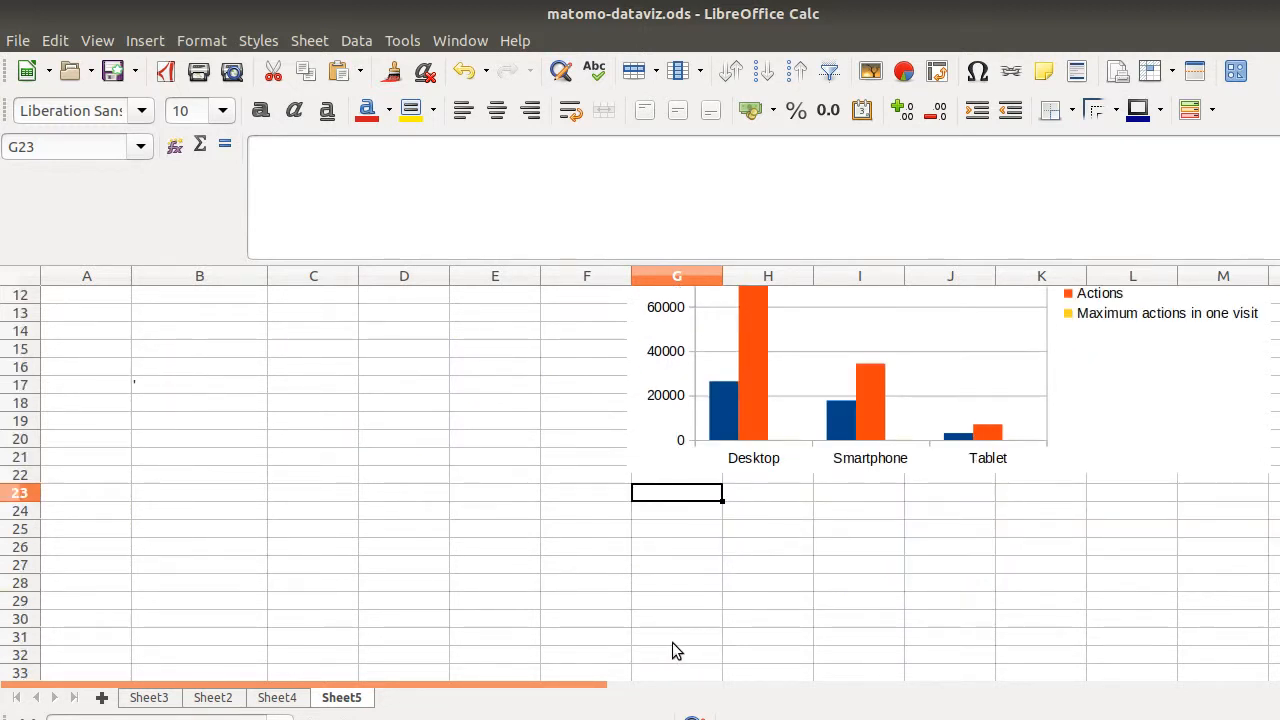
type("We are doin")
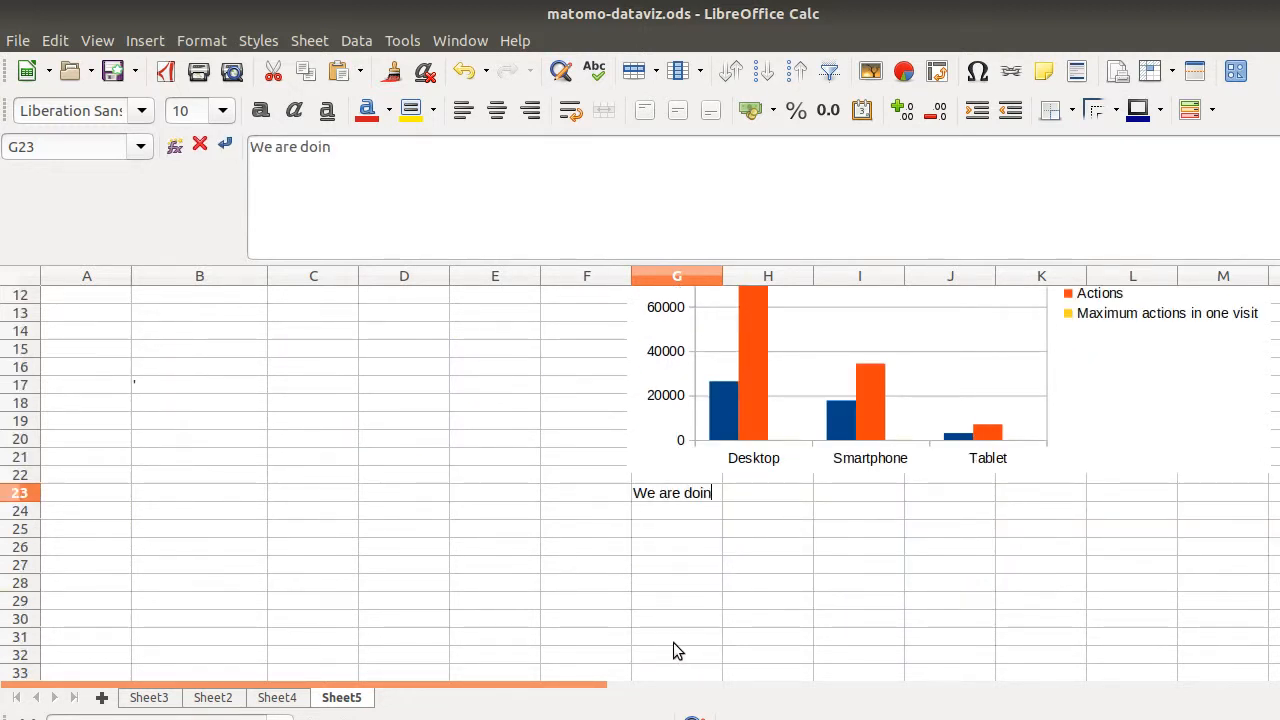
type("g great on")
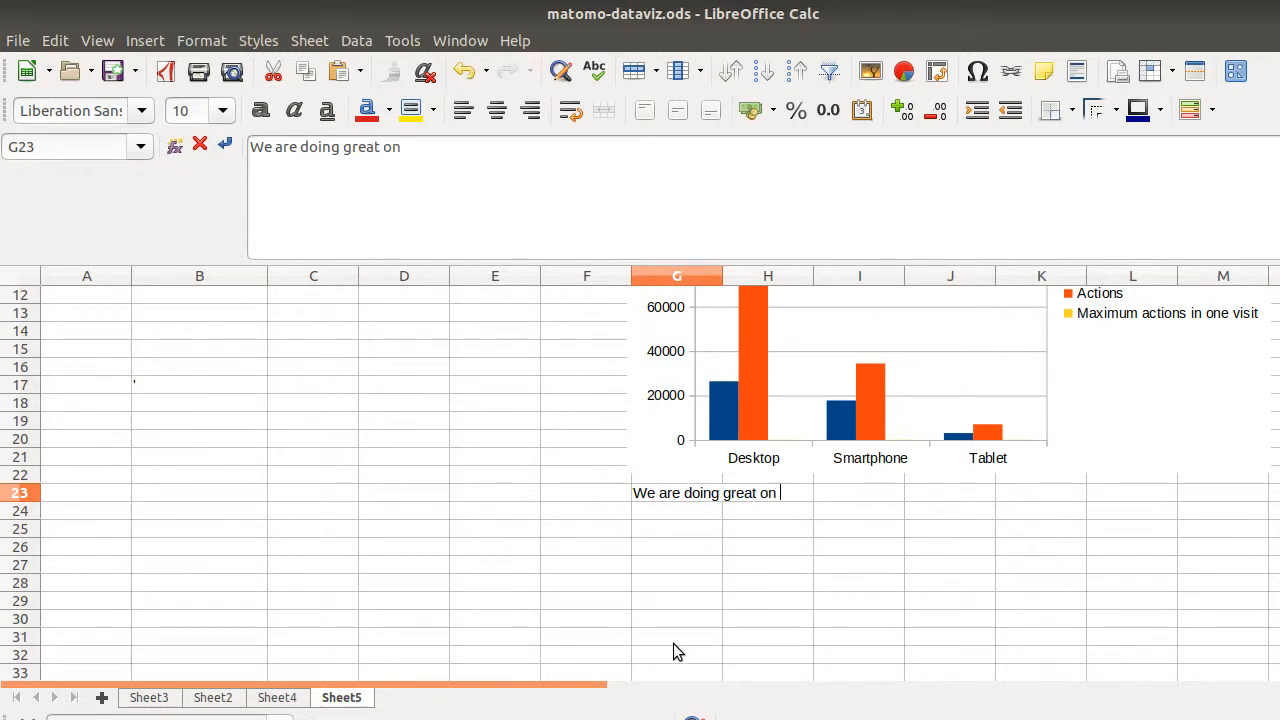
type("Desktip")
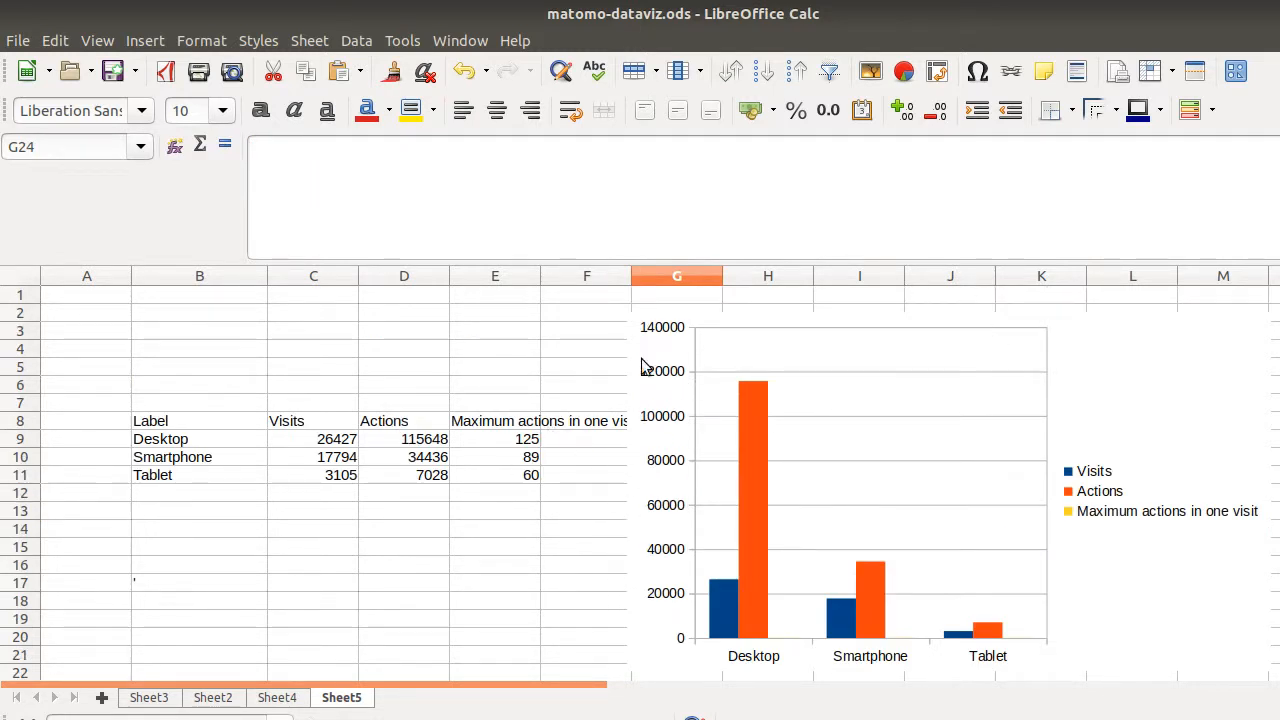
mouse_move(547, 381)
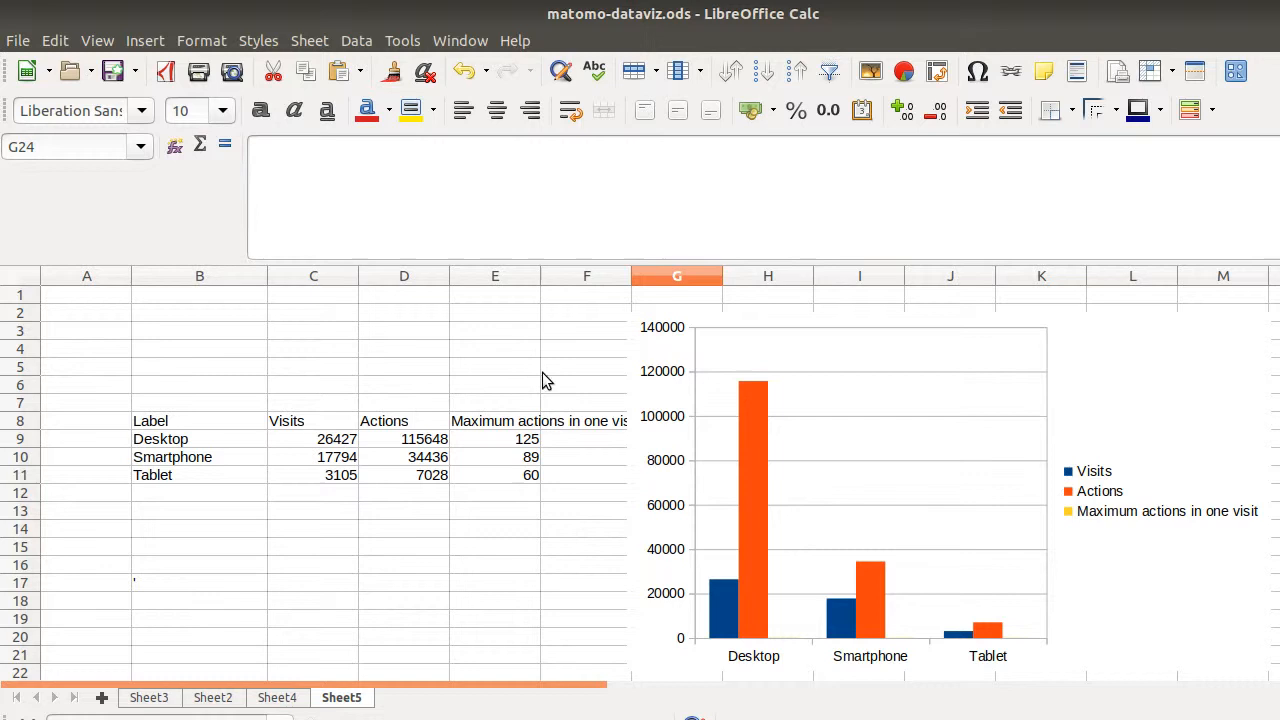
mouse_move(578, 446)
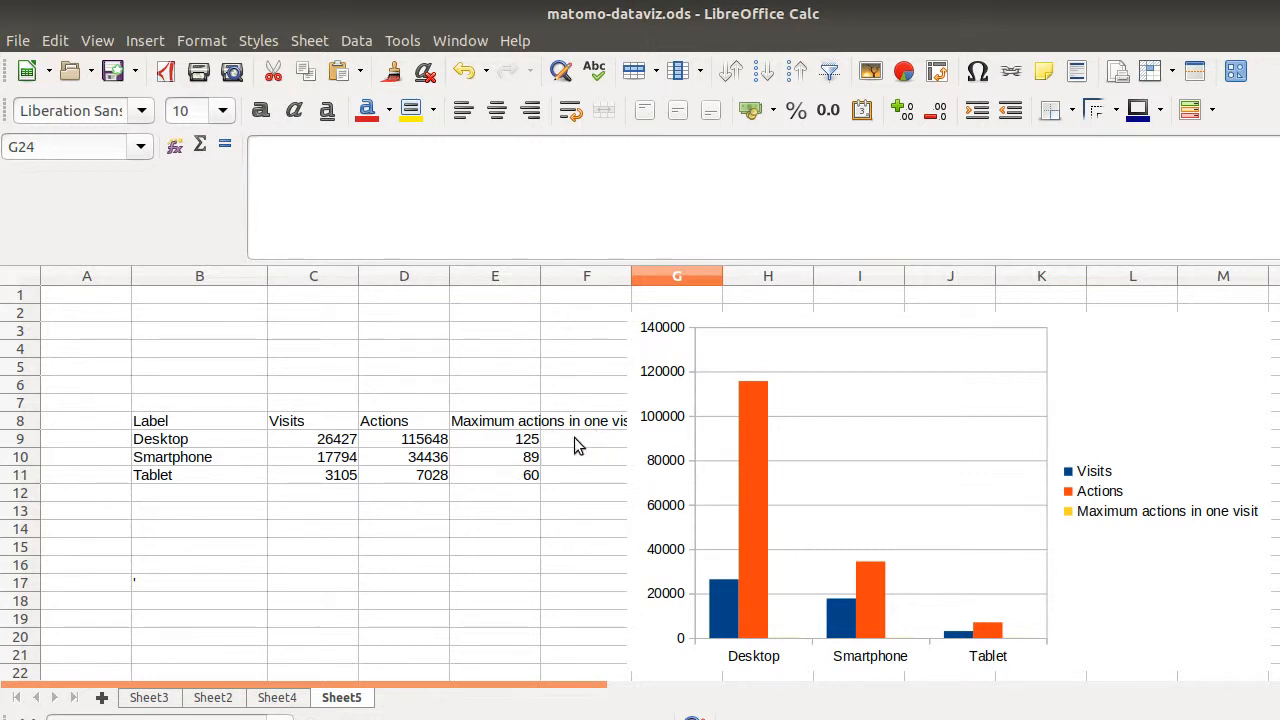
mouse_move(470, 455)
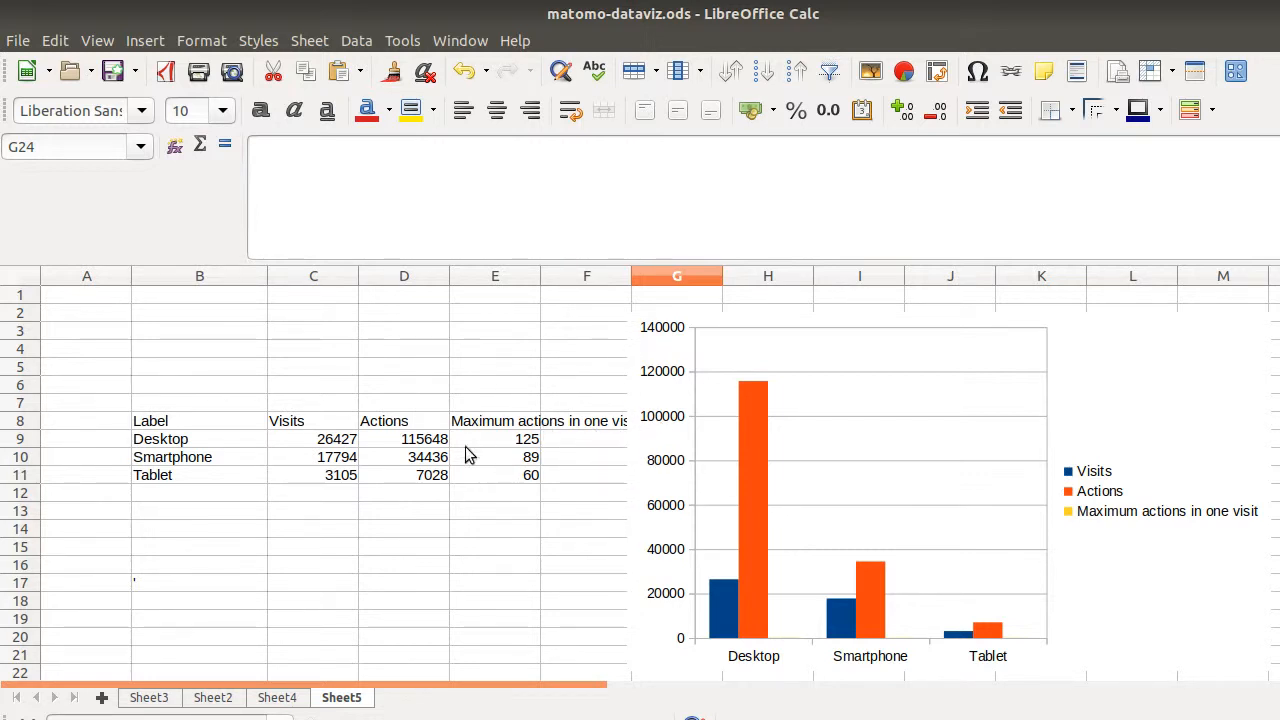
mouse_move(387, 519)
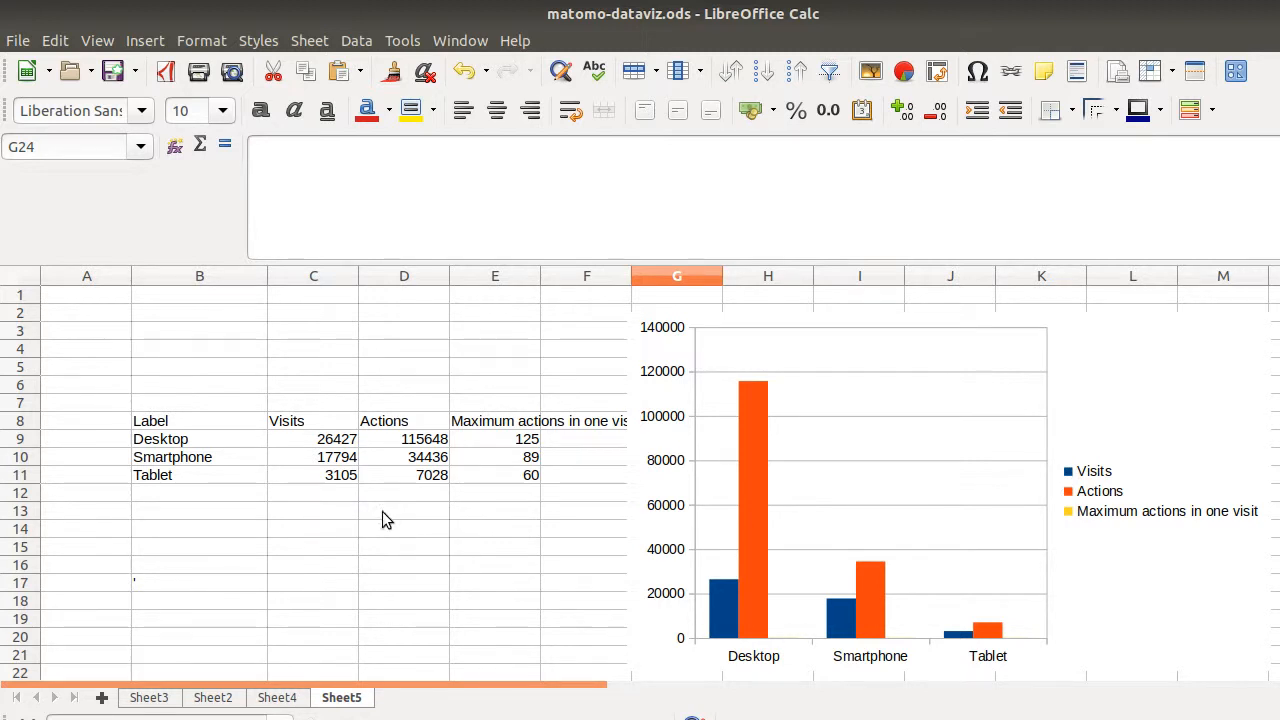
mouse_move(263, 452)
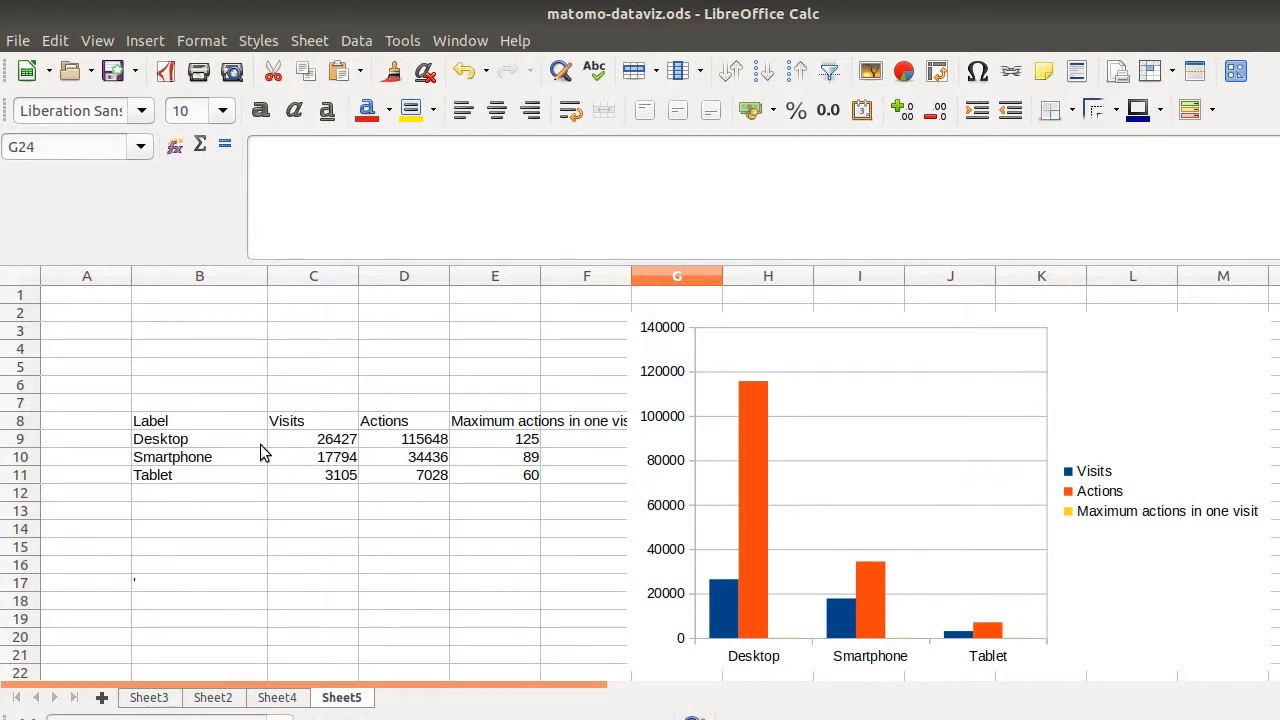
mouse_move(371, 448)
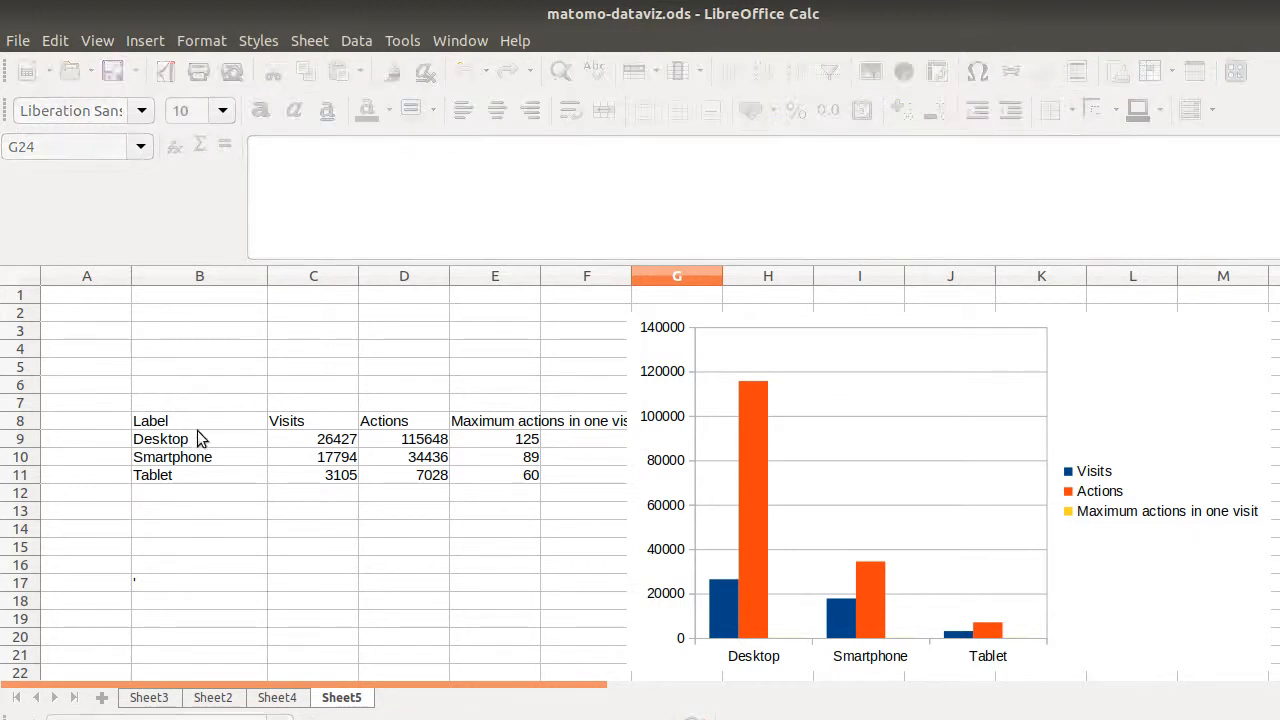
Change B8's link dates to 2019-05-03,2019-05-17 and confirm the Text Import
left_click(199, 420)
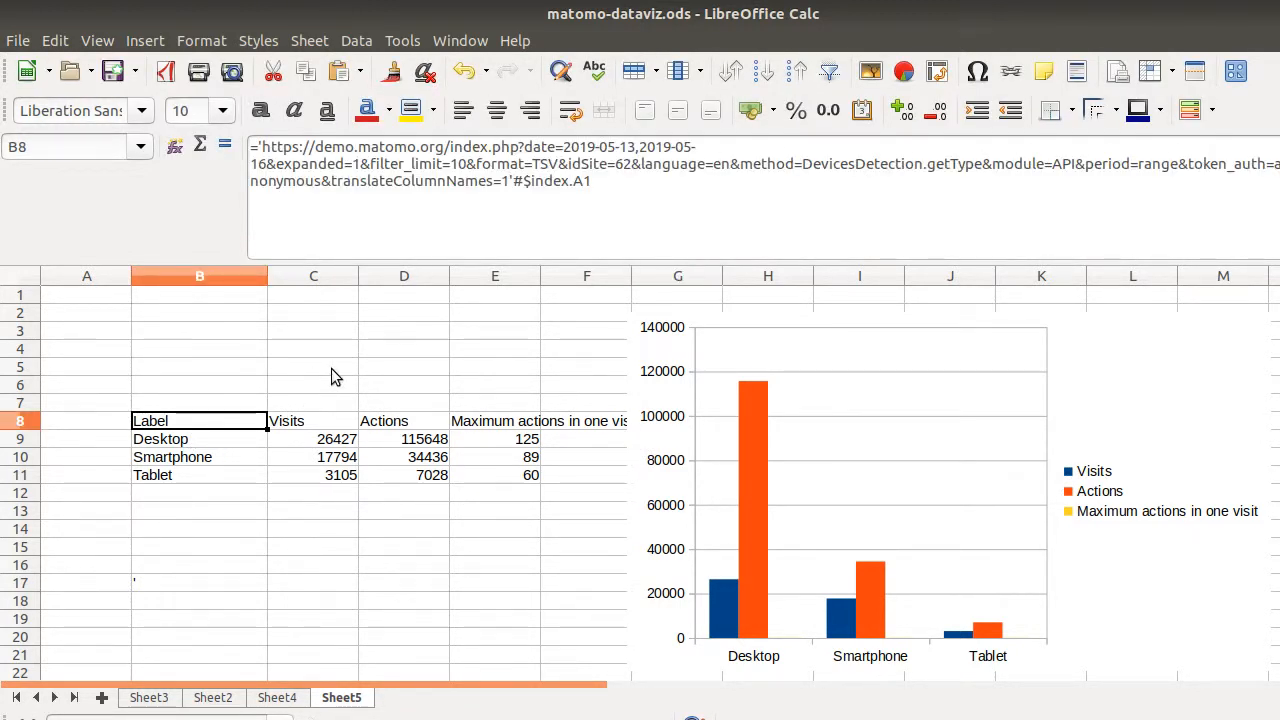
double_click(199, 420)
type("0")
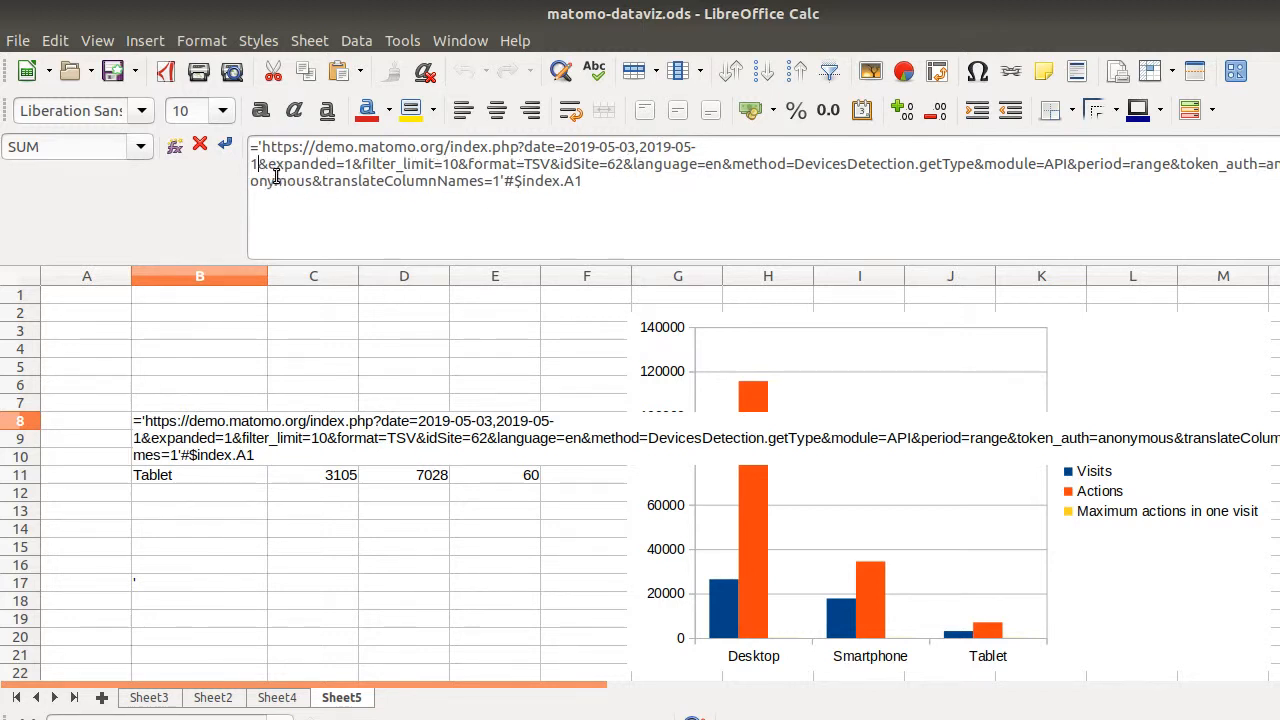
type("7")
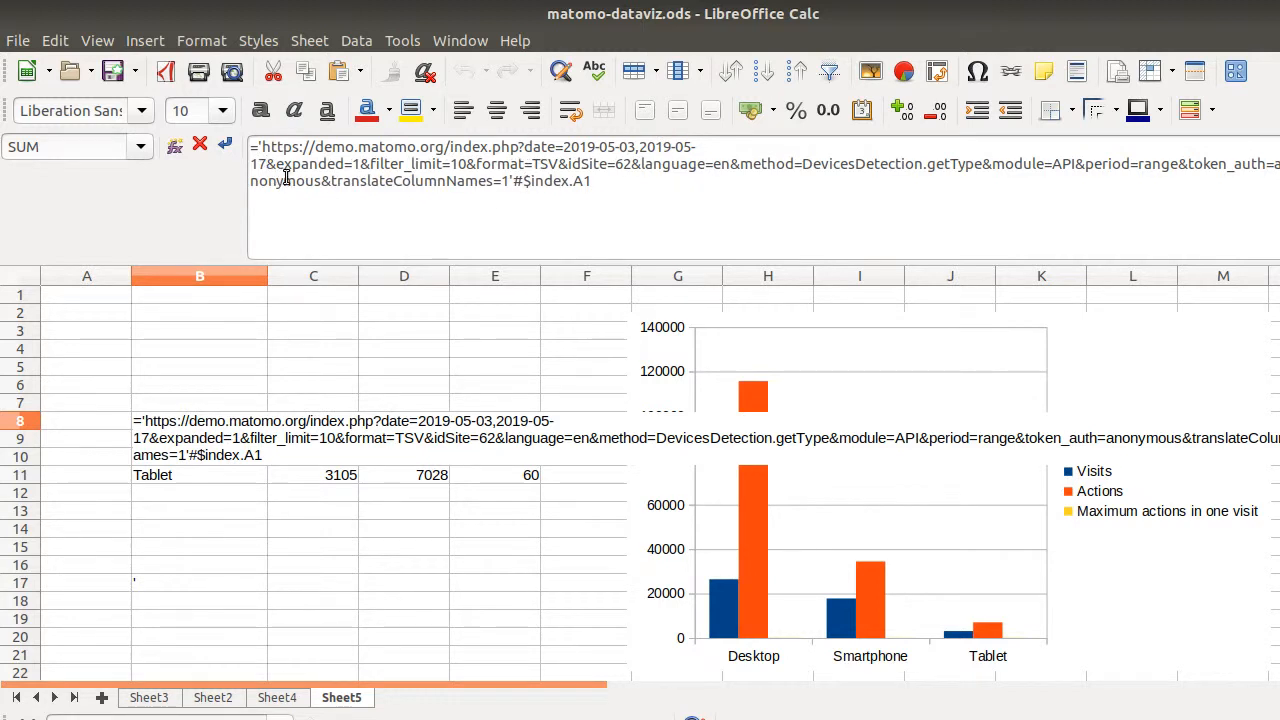
mouse_move(467, 303)
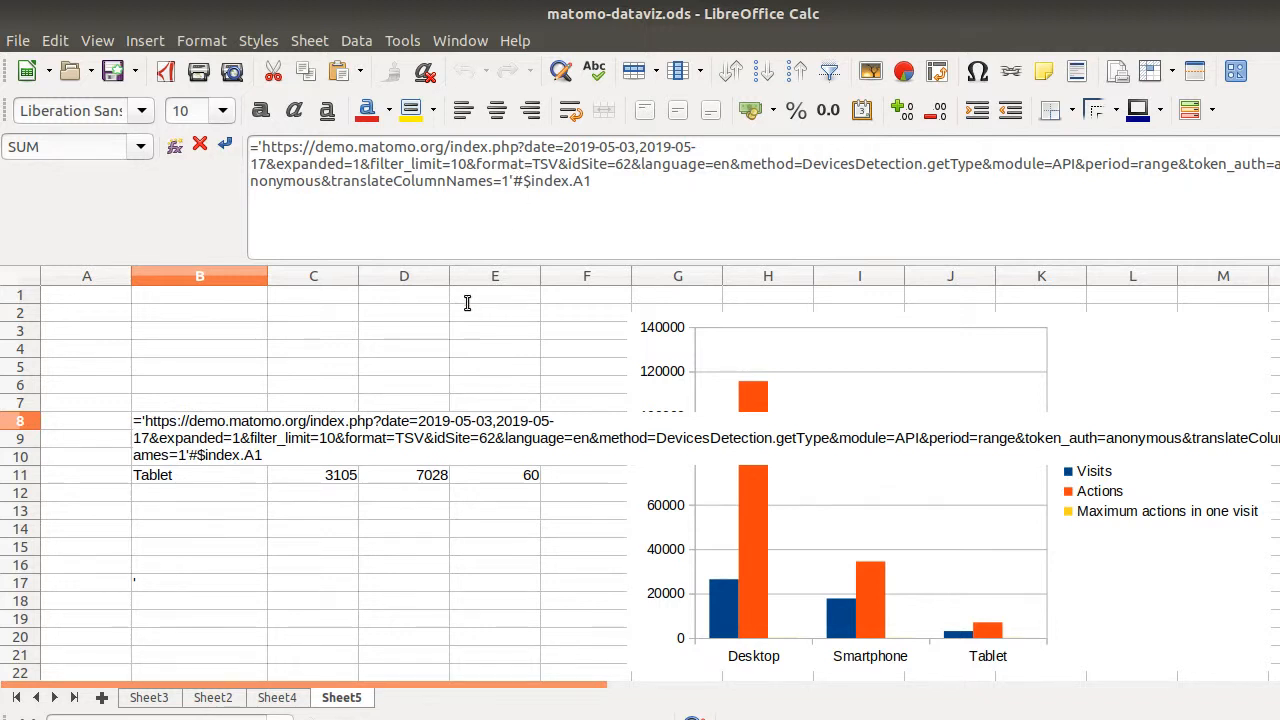
mouse_move(366, 240)
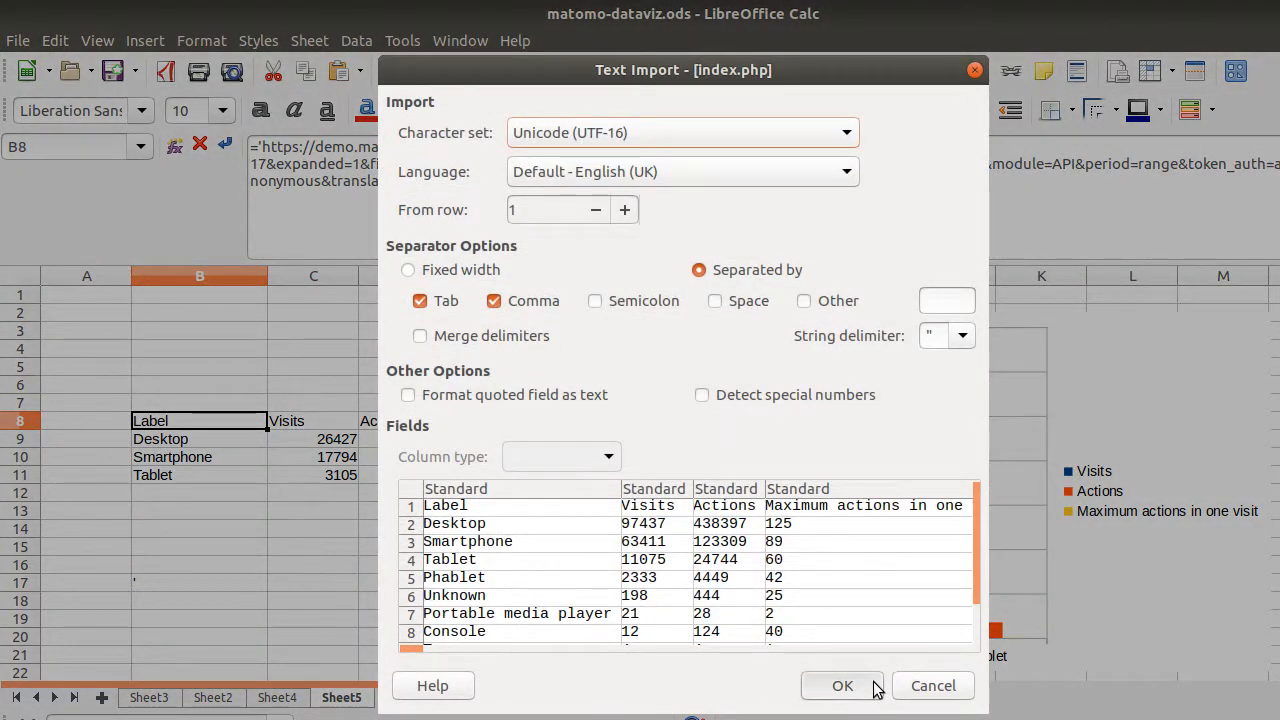
left_click(842, 685)
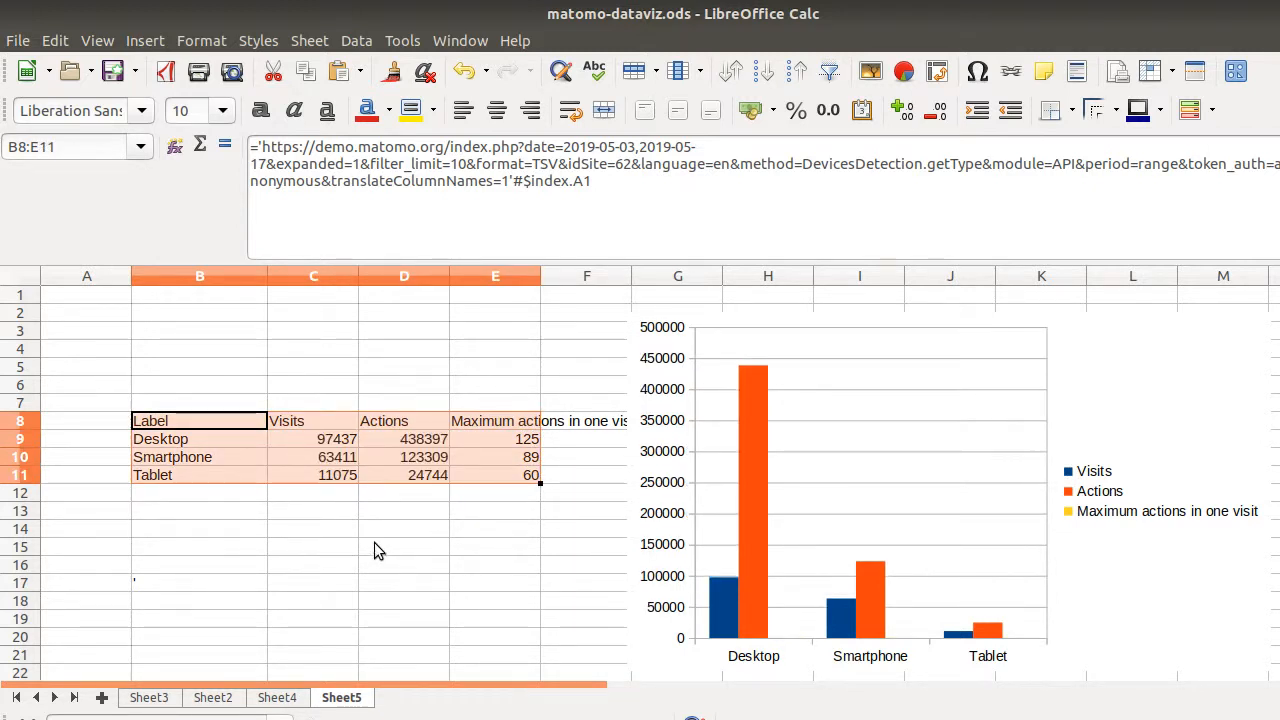
left_click(495, 439)
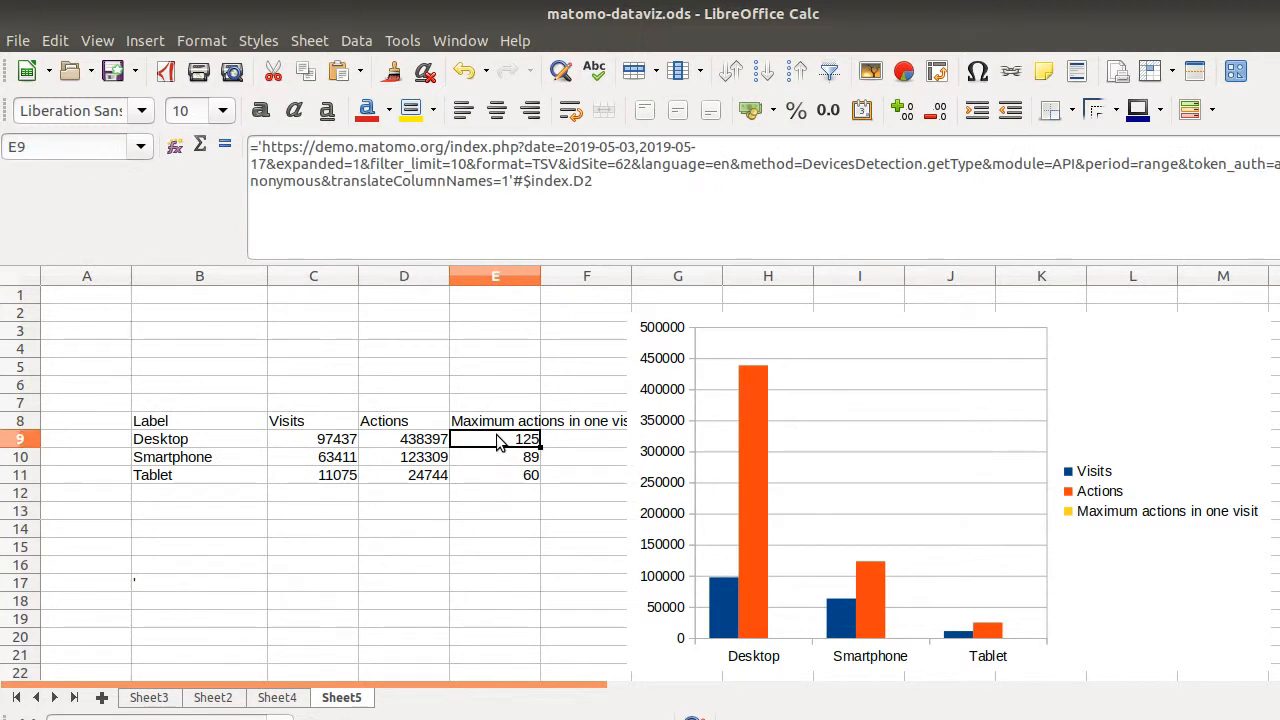
left_click(199, 420)
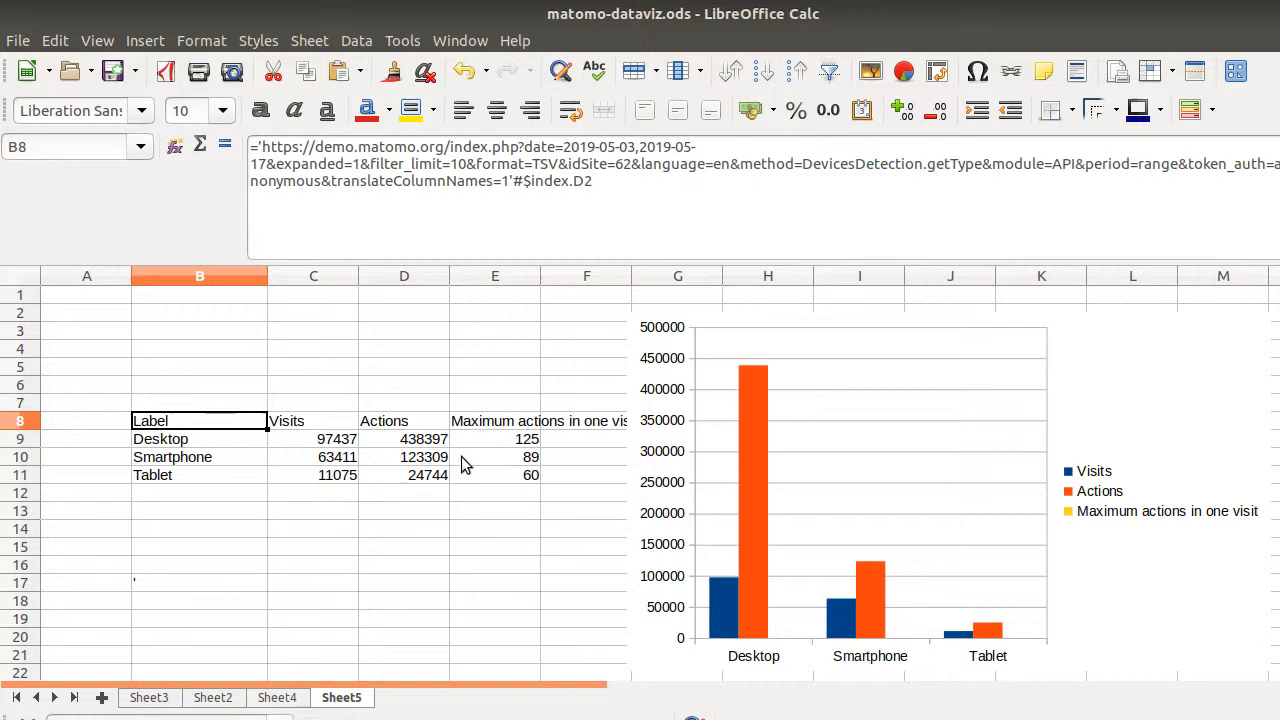
mouse_move(405, 476)
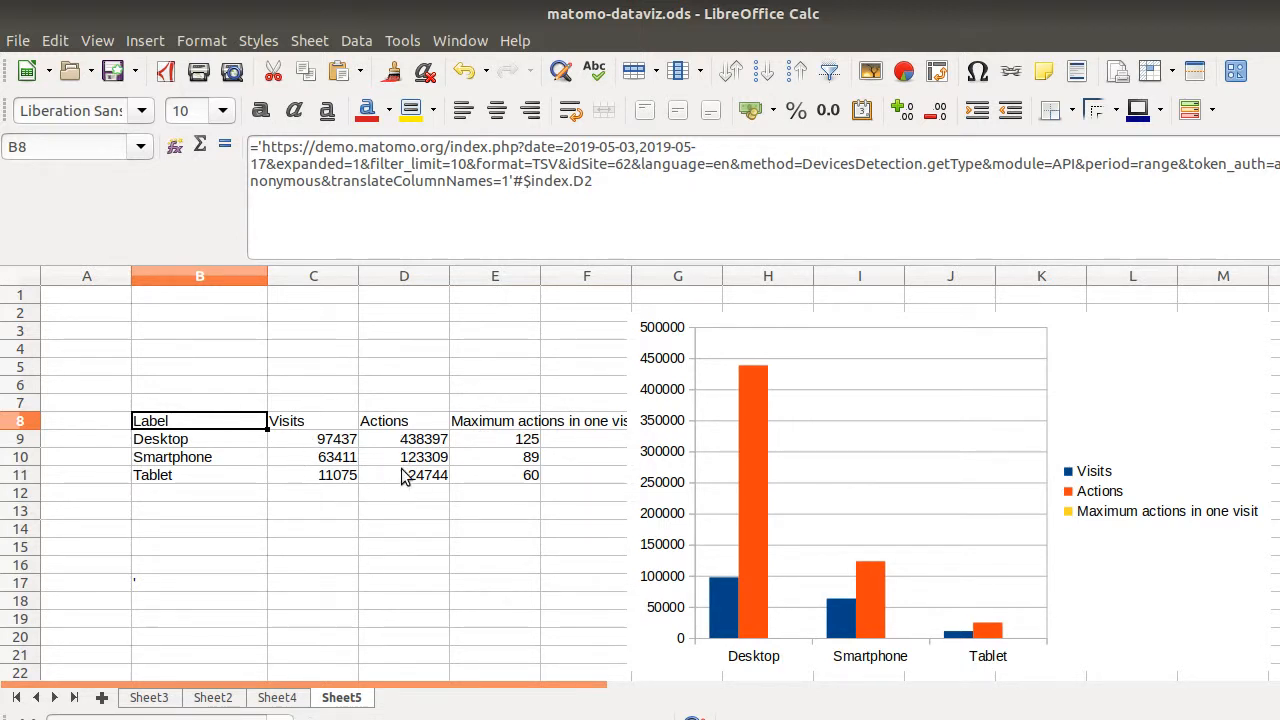
mouse_move(1198, 384)
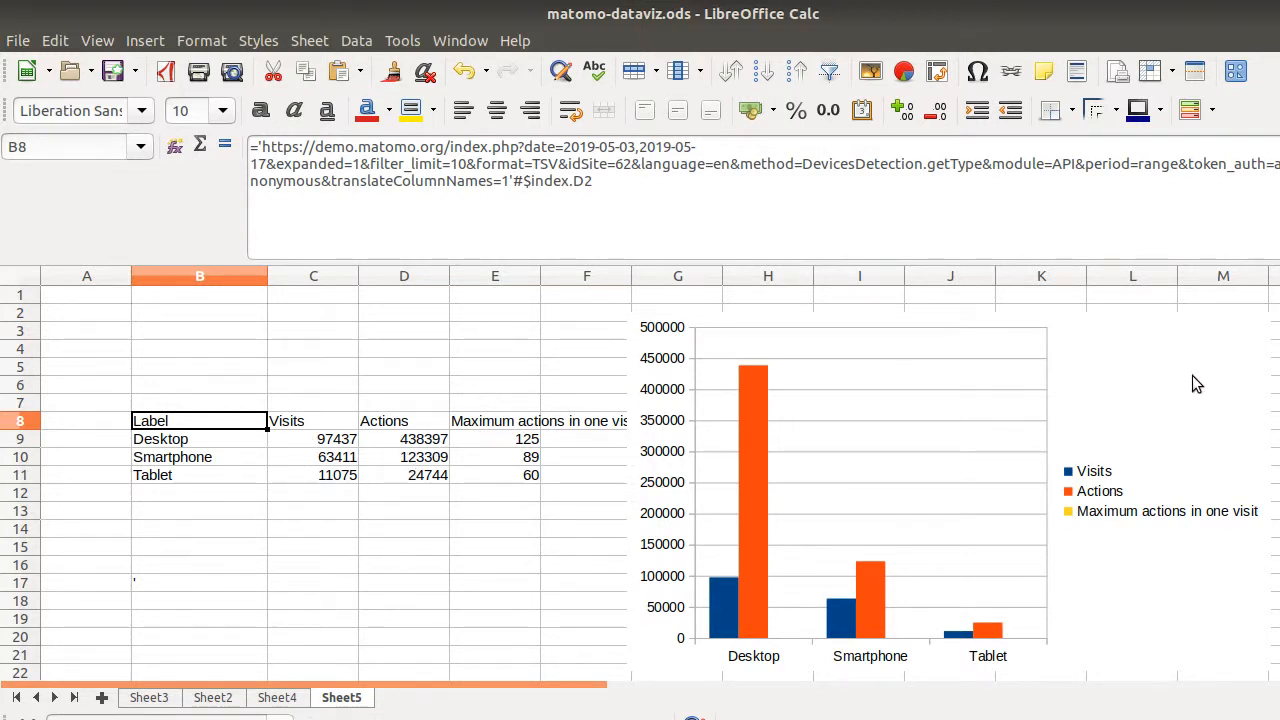
left_click(870, 490)
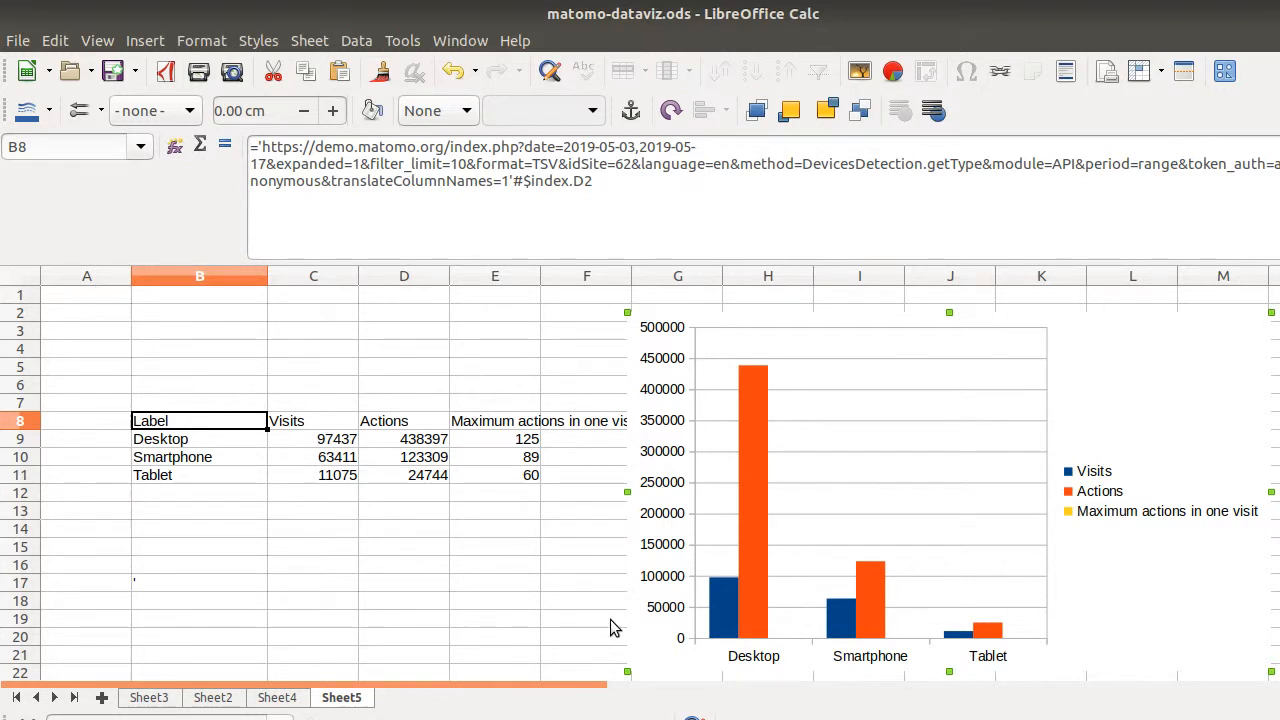
mouse_move(343, 322)
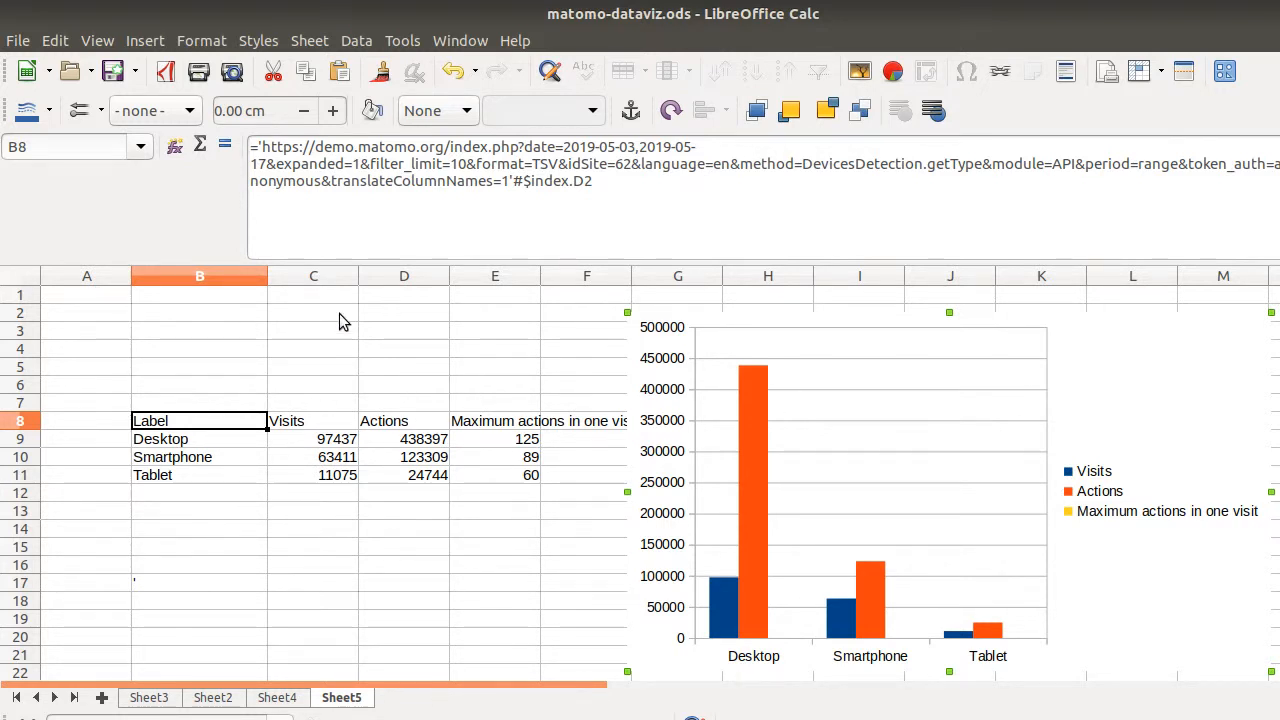
mouse_move(560, 472)
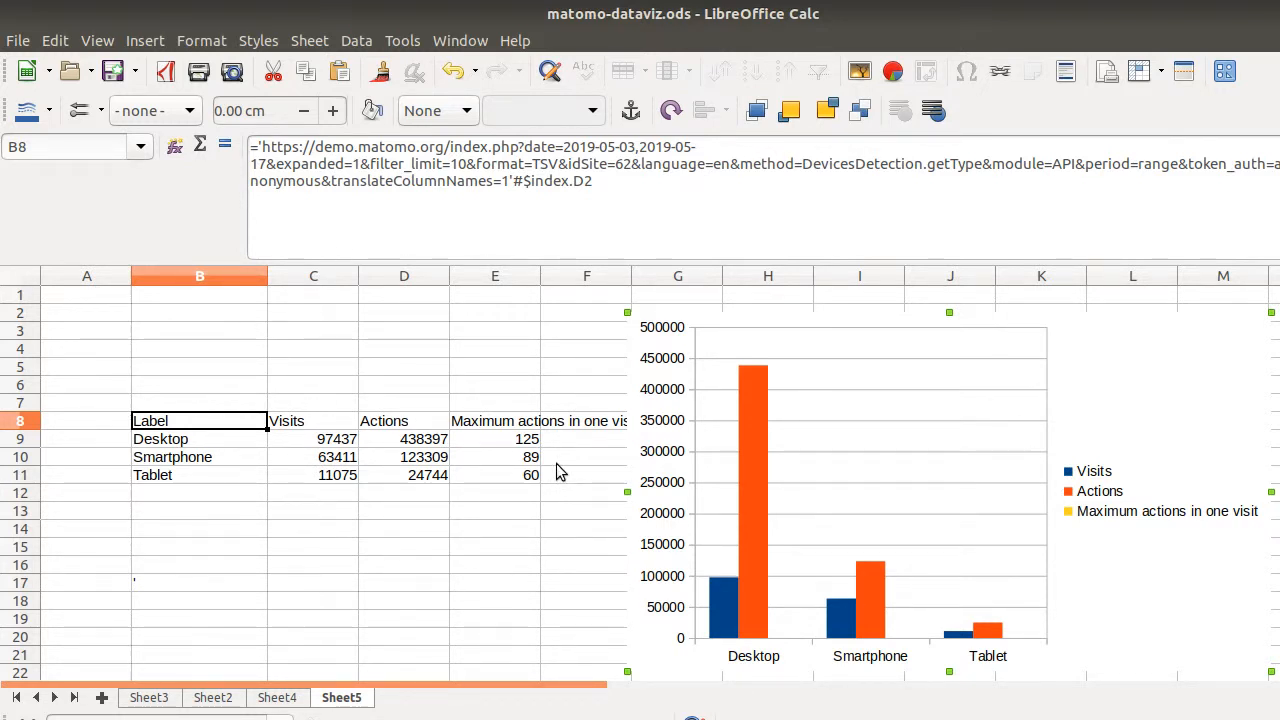